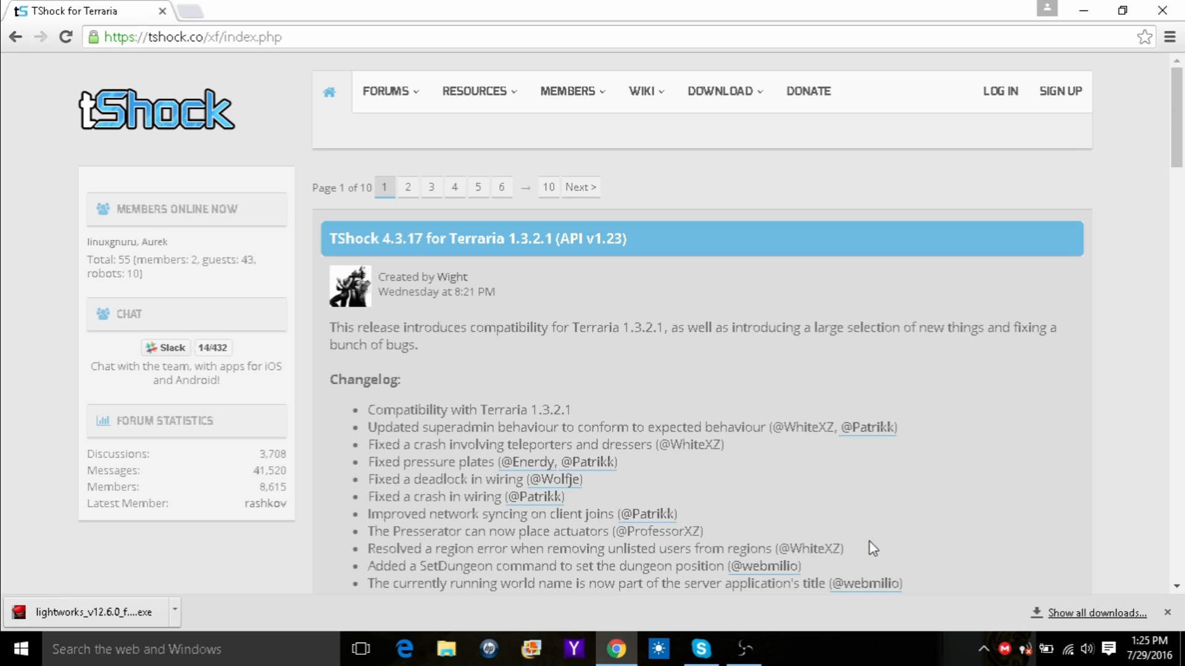
{"action": "mouse_move", "coordinate": [774, 527]}
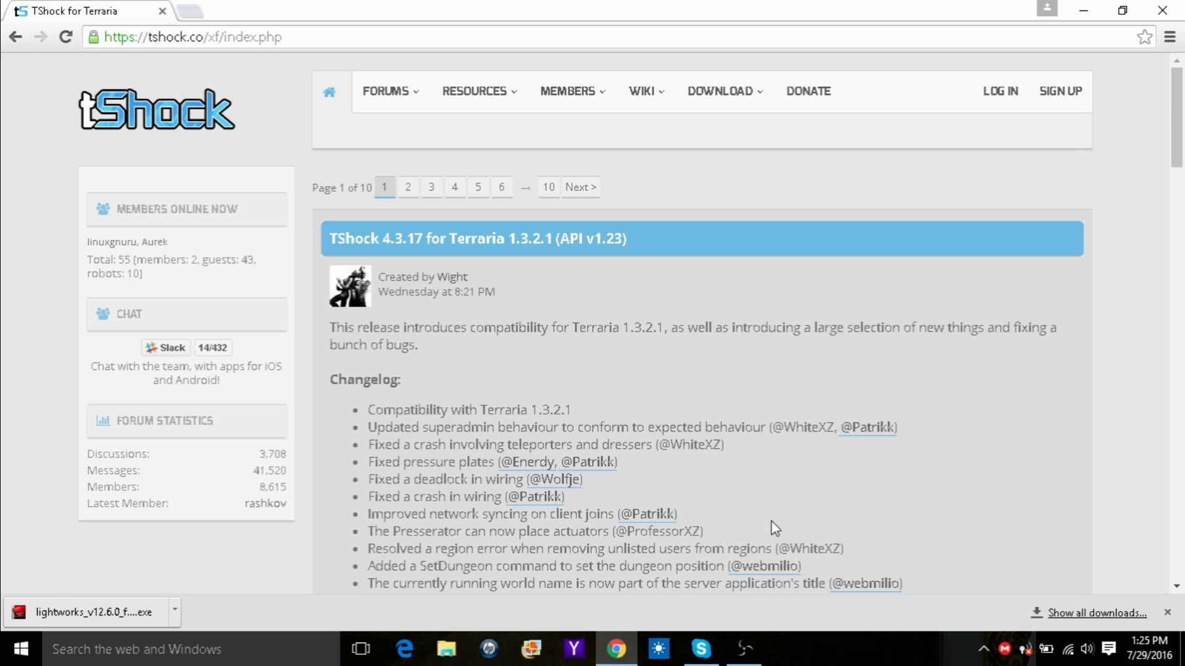
{"action": "mouse_move", "coordinate": [480, 457]}
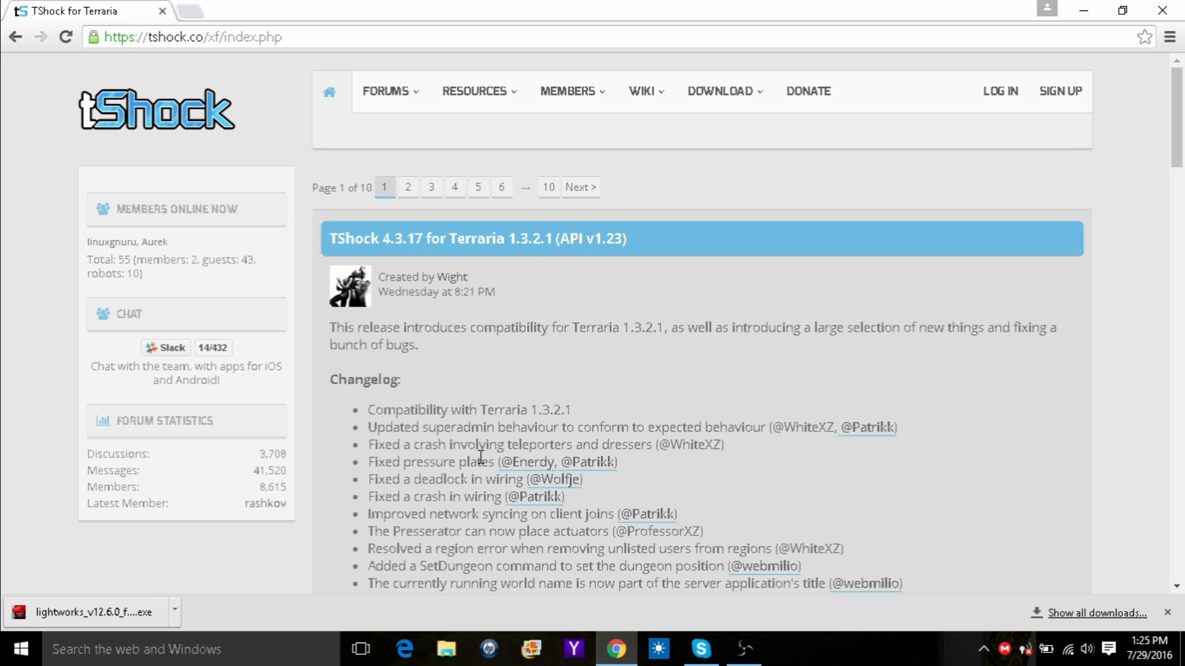
{"action": "mouse_move", "coordinate": [529, 307]}
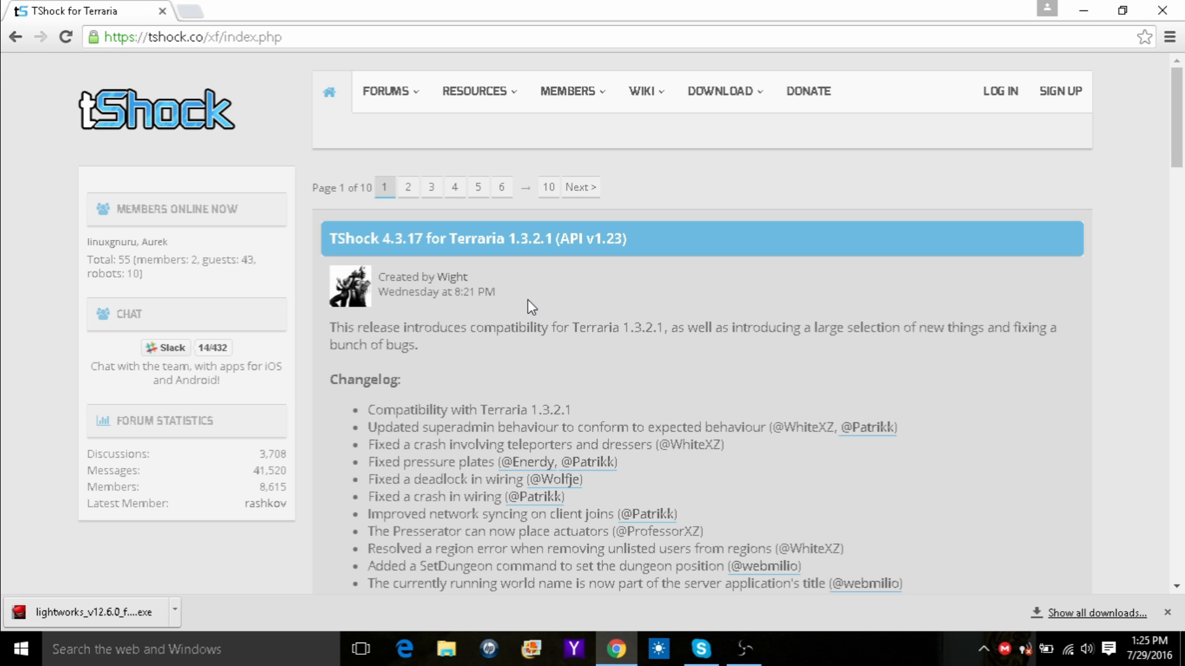
{"action": "mouse_move", "coordinate": [808, 374]}
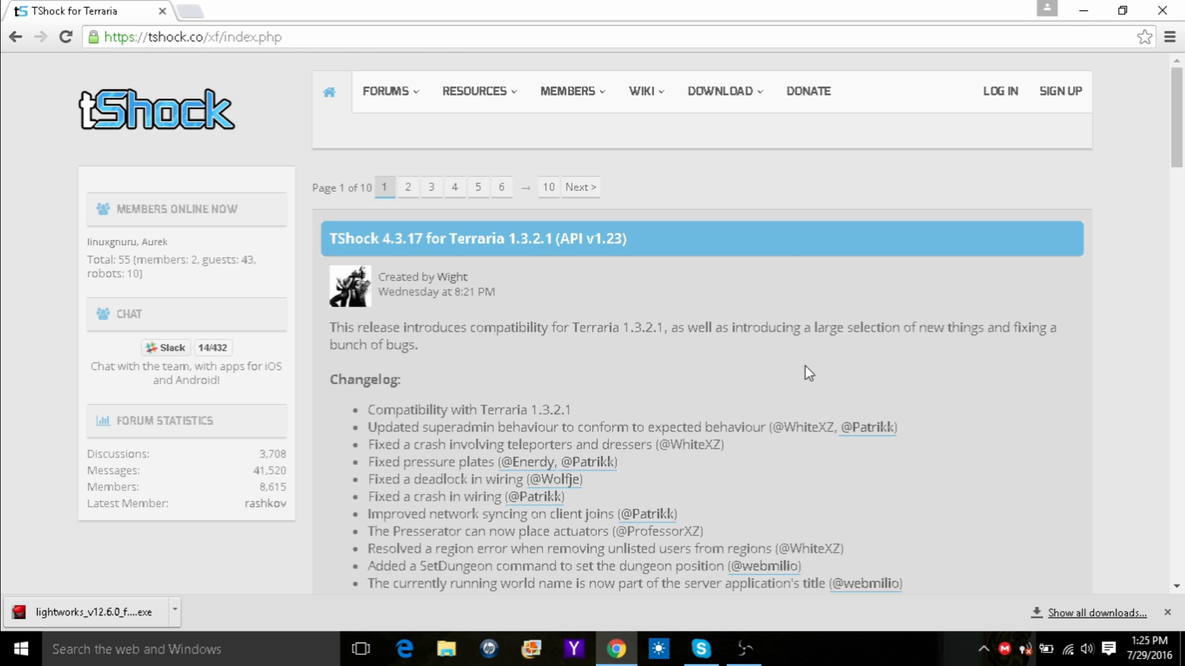
{"action": "mouse_move", "coordinate": [596, 179]}
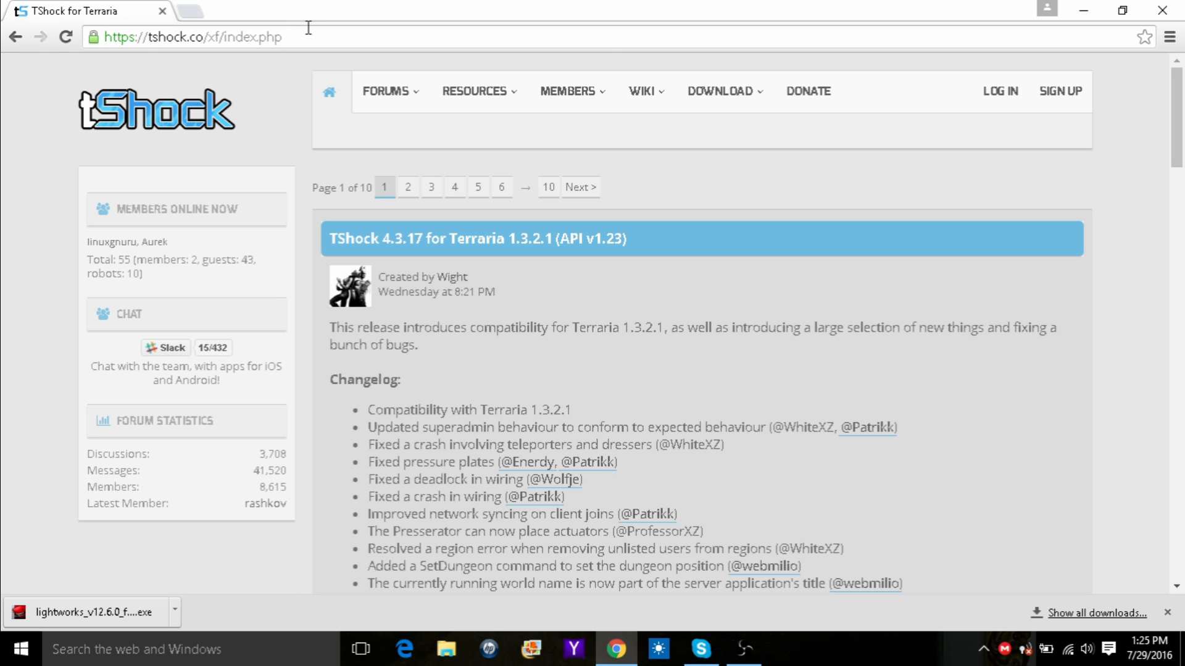
Reach the TShock 4.3.17 releases page on GitHub and download tshock_release.zip.
{"action": "left_click", "coordinate": [284, 36]}
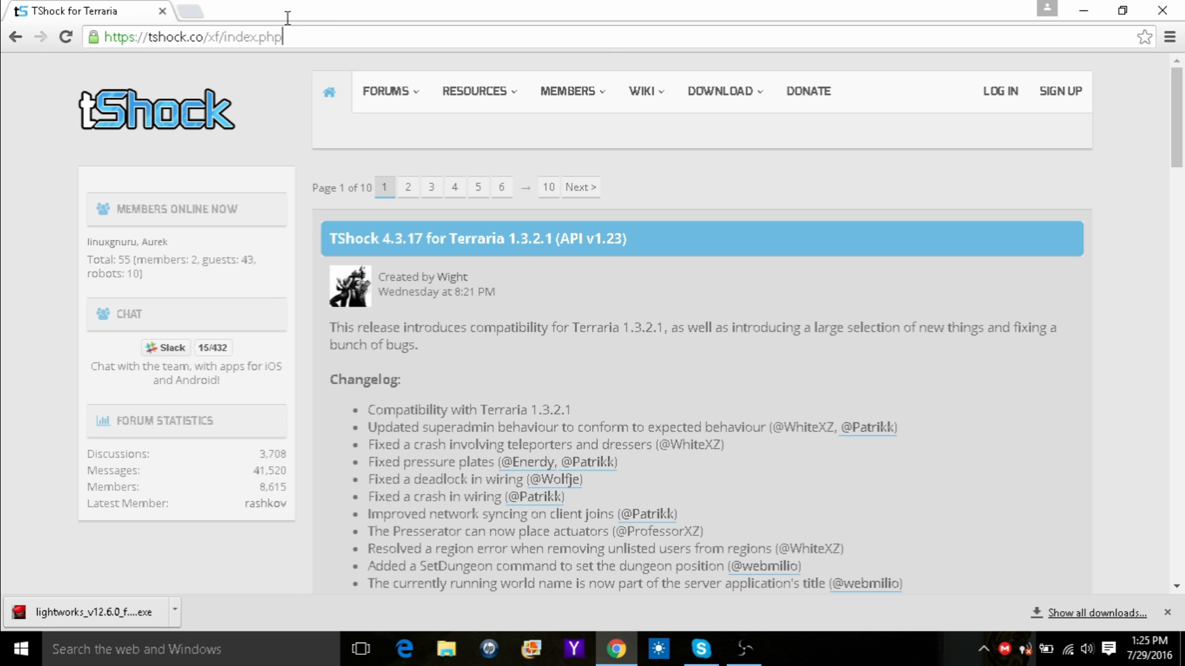
{"action": "left_click", "coordinate": [474, 90]}
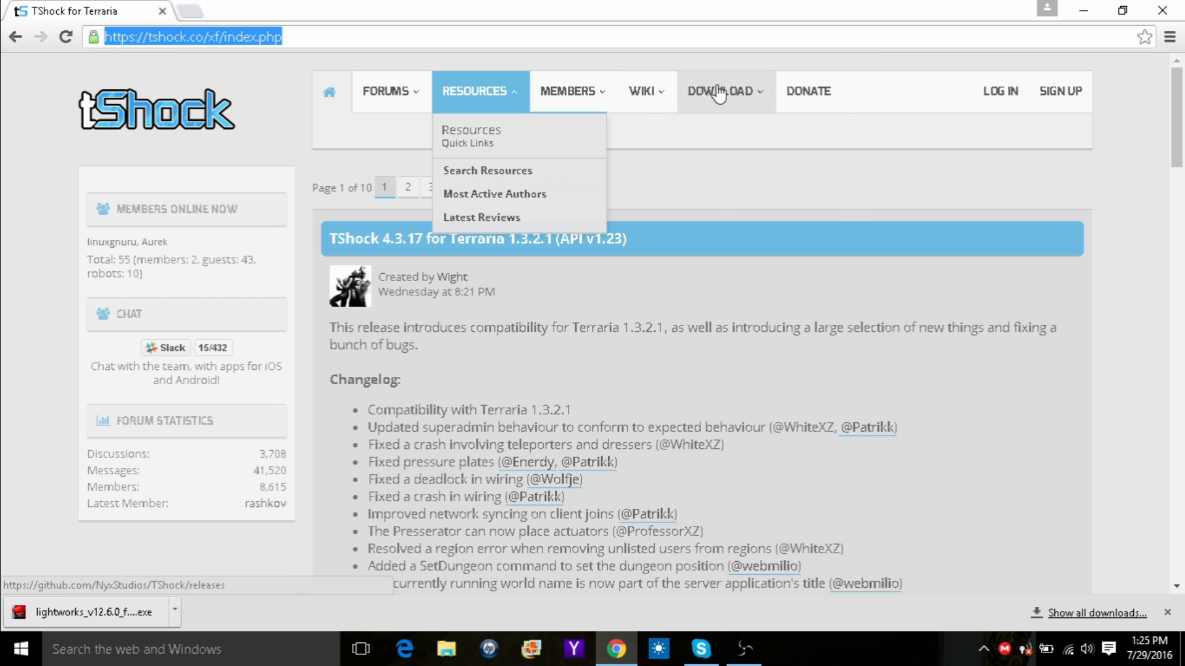
{"action": "left_click", "coordinate": [720, 90]}
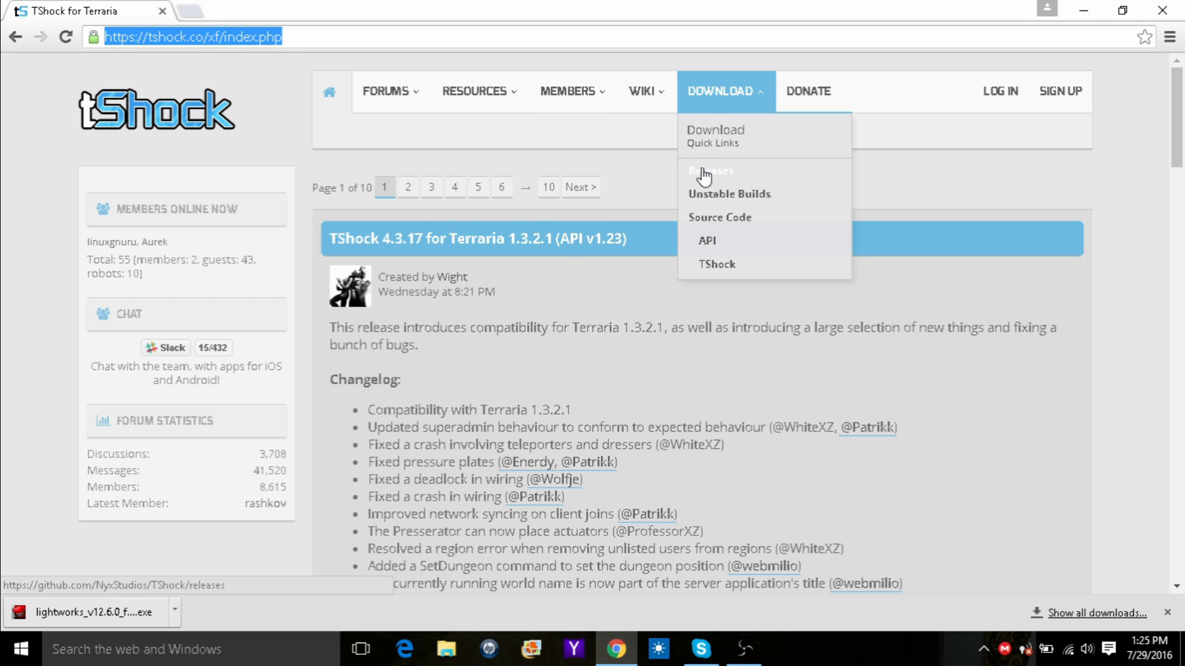
{"action": "left_click", "coordinate": [708, 170]}
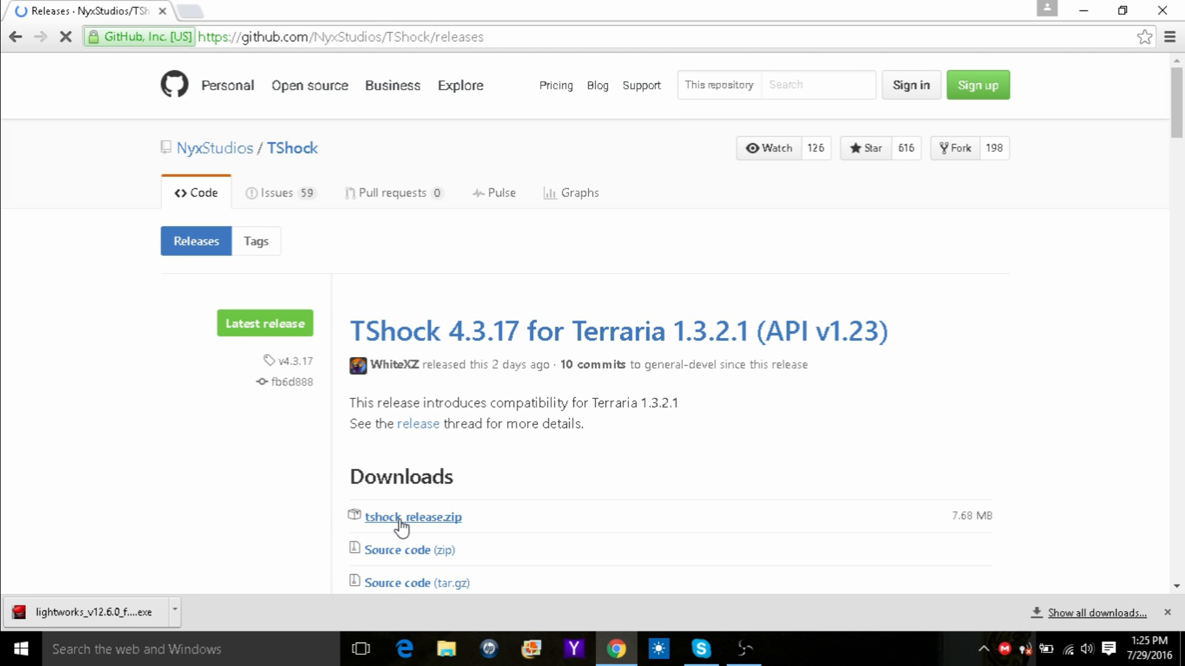
{"action": "mouse_move", "coordinate": [412, 517]}
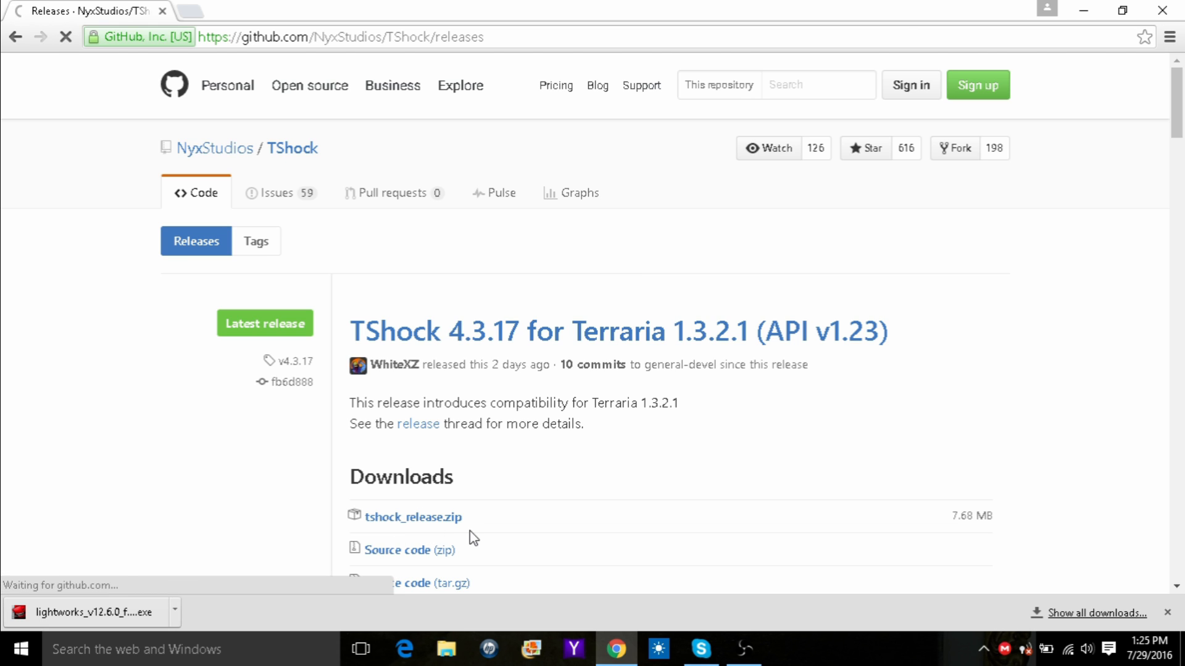
{"action": "left_click", "coordinate": [412, 517]}
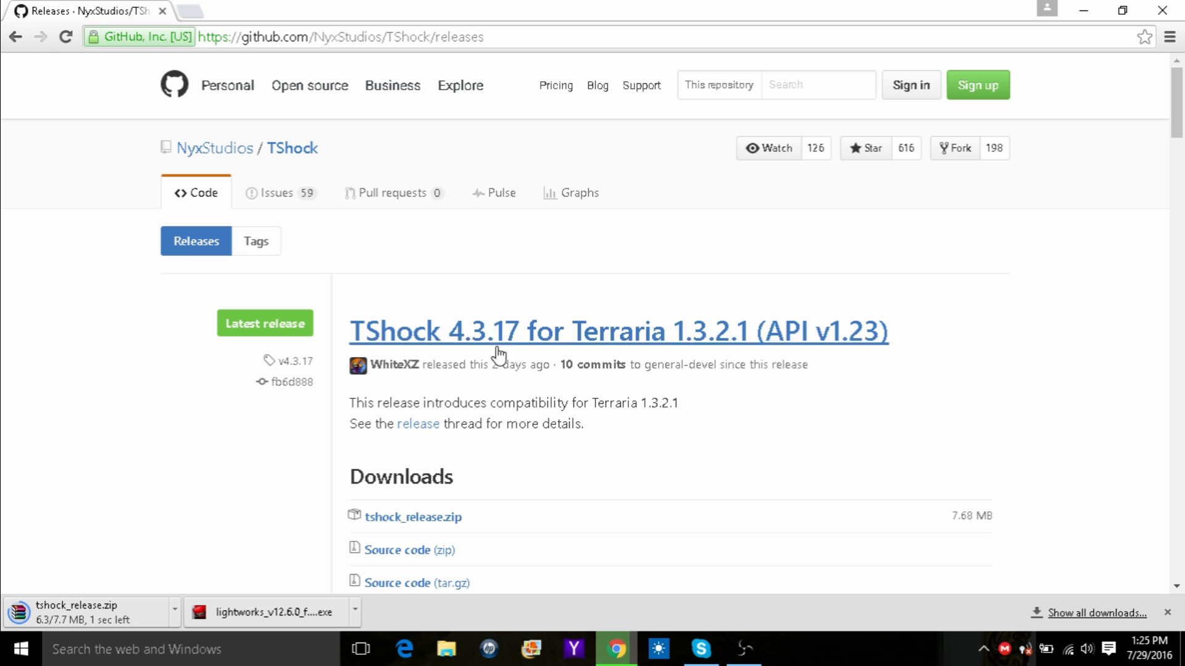
{"action": "mouse_move", "coordinate": [138, 610]}
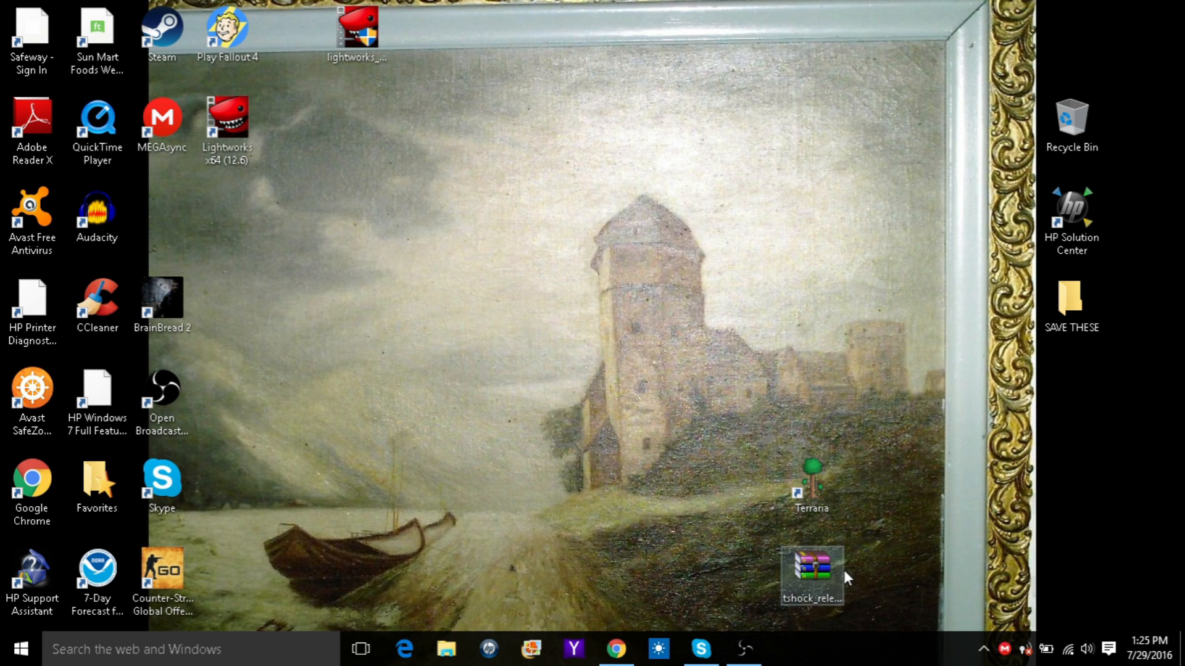
Move tshock_release.zip to the desktop, view it in WinRAR, and create a desktop folder named Tshock.
{"action": "left_click_drag", "start_coordinate": [811, 566], "coordinate": [422, 476]}
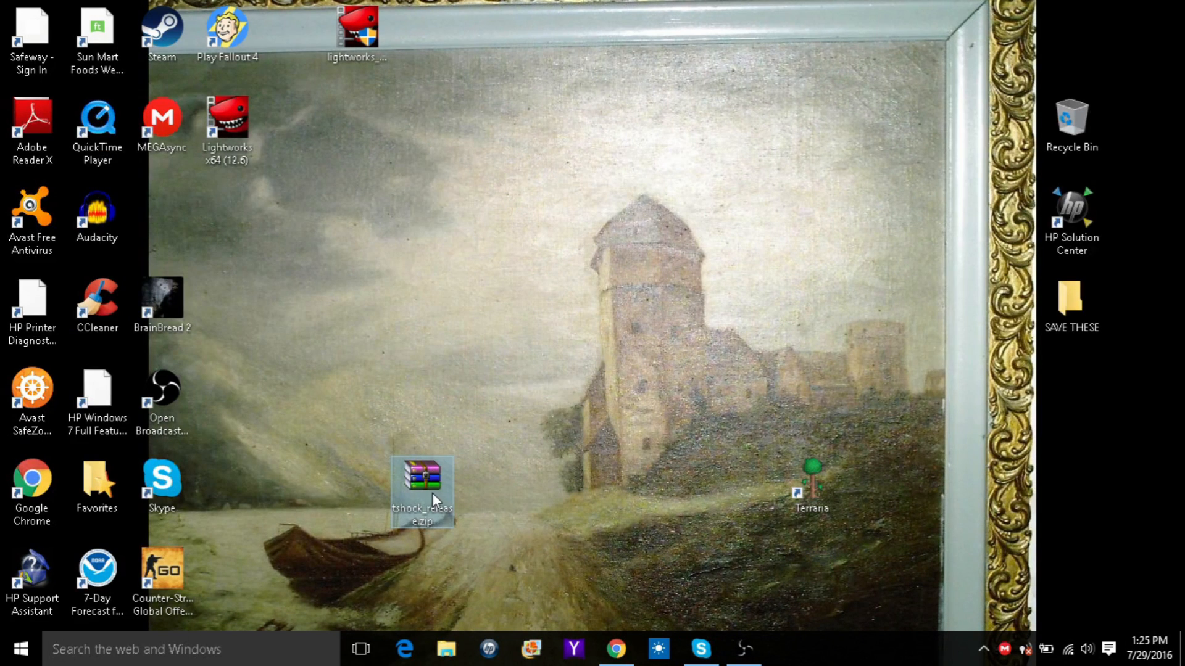
{"action": "mouse_move", "coordinate": [382, 450]}
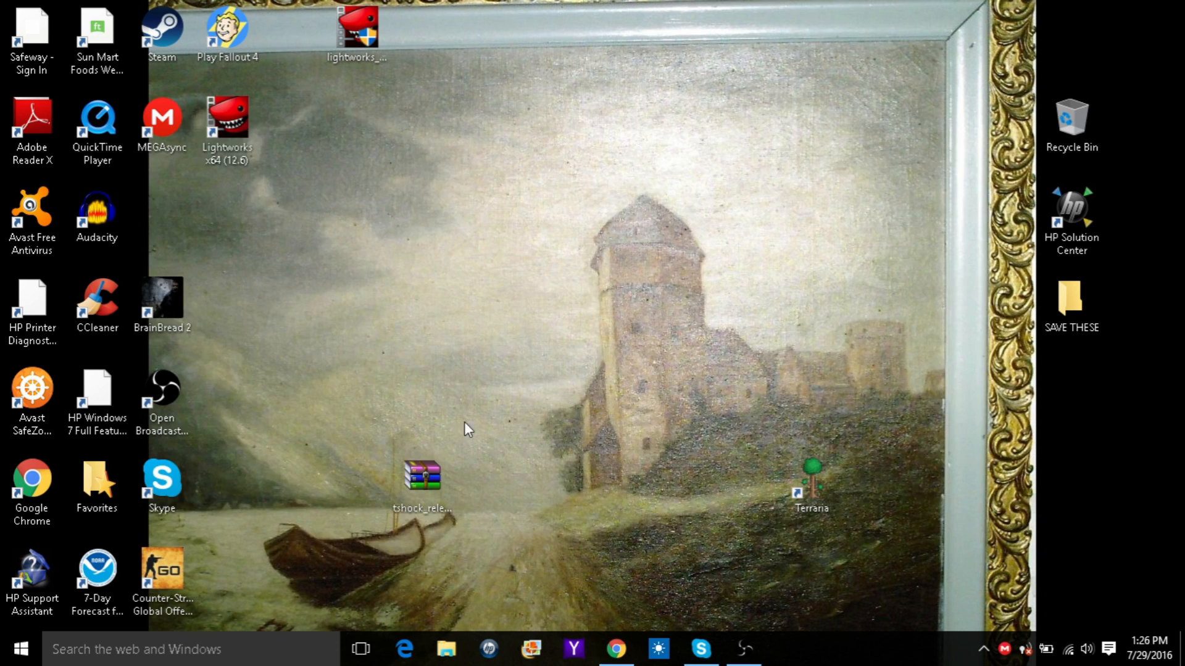
{"action": "double_click", "coordinate": [422, 476]}
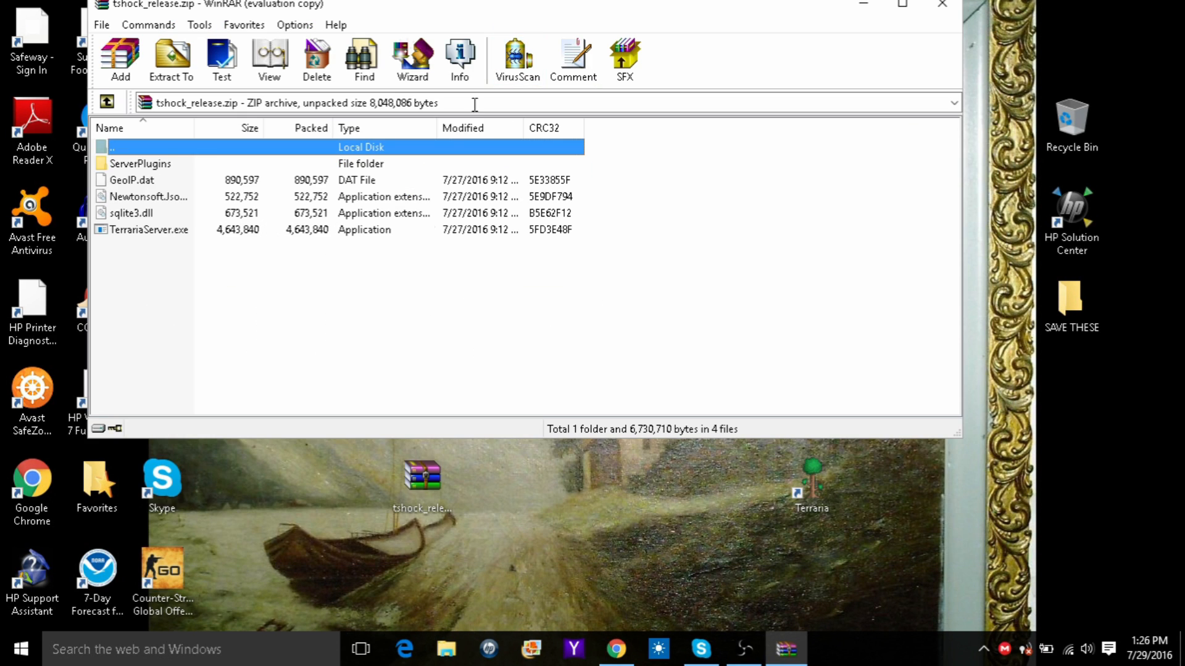
{"action": "right_click", "coordinate": [743, 501]}
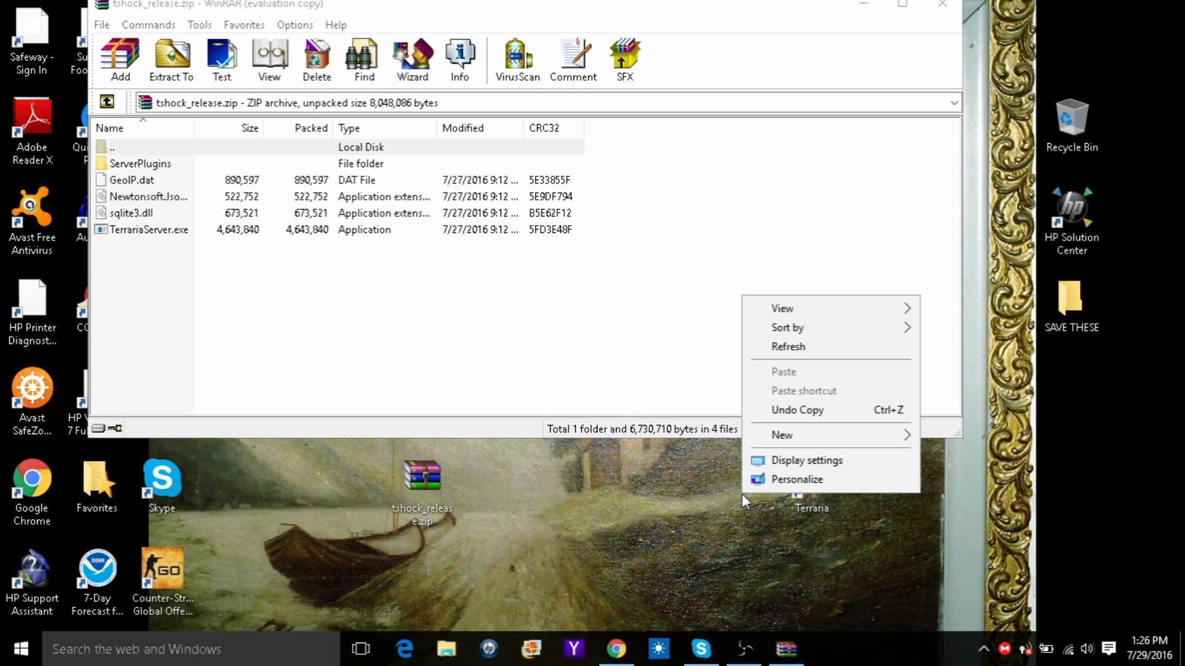
{"action": "left_click", "coordinate": [783, 435]}
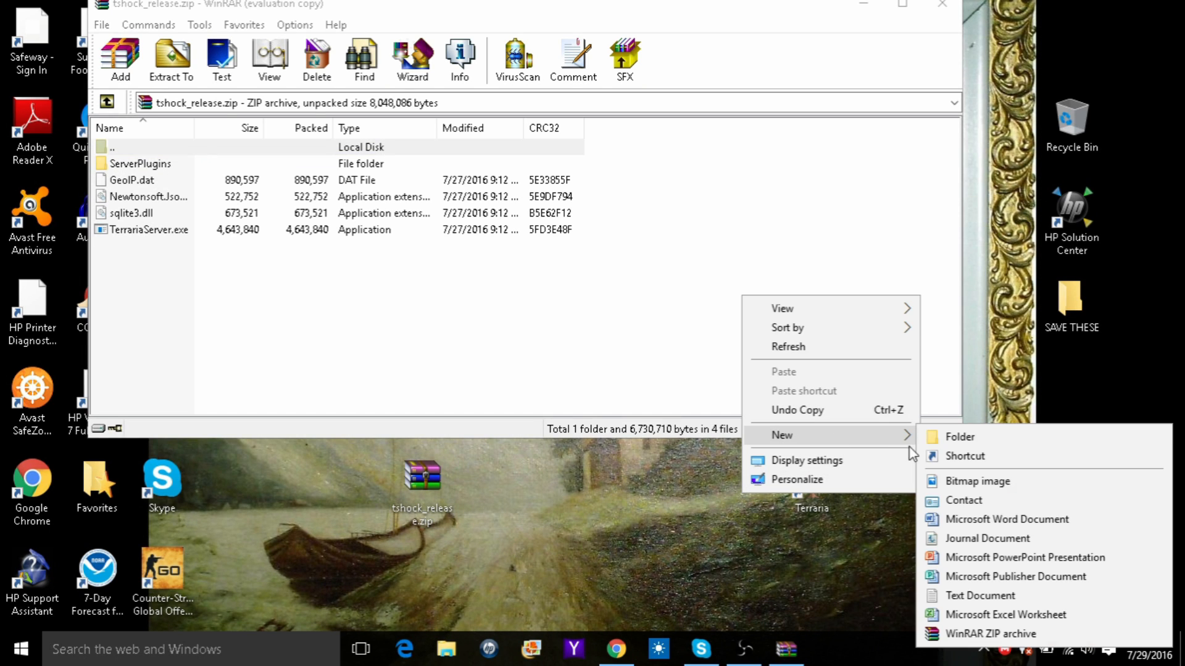
{"action": "left_click", "coordinate": [957, 437]}
{"action": "type", "text": "Tshock"}
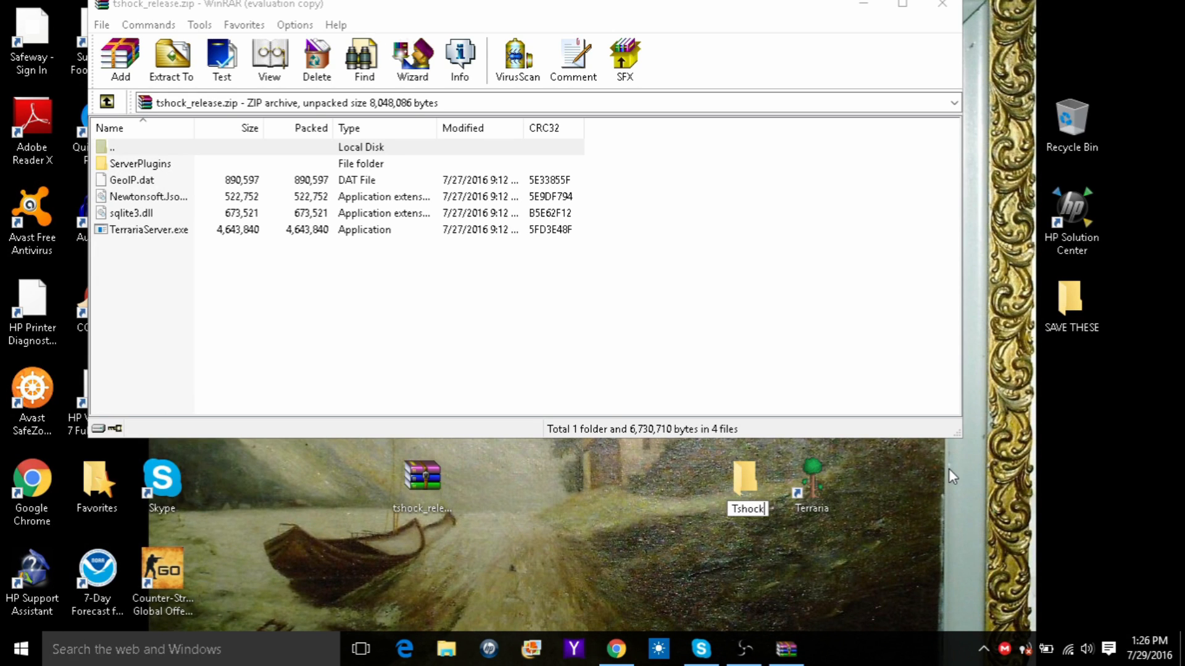
{"action": "left_click", "coordinate": [745, 477]}
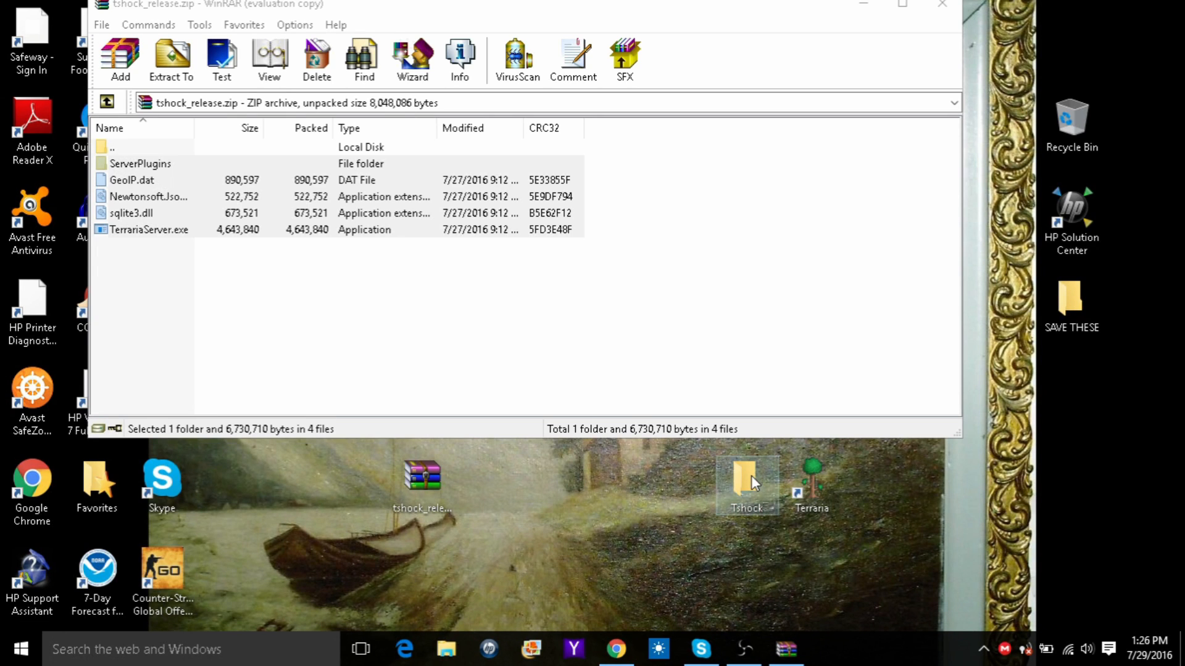
Run TerrariaServer.exe from the Tshock folder so it asks which world to load.
{"action": "double_click", "coordinate": [745, 476]}
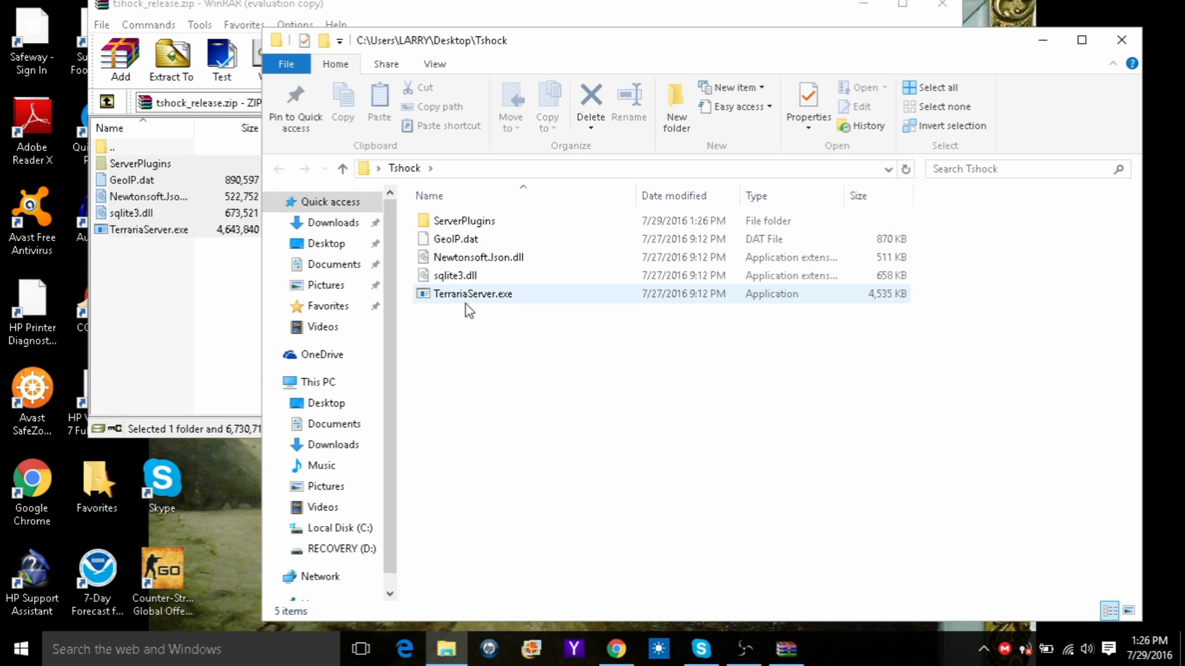
{"action": "left_click", "coordinate": [472, 294]}
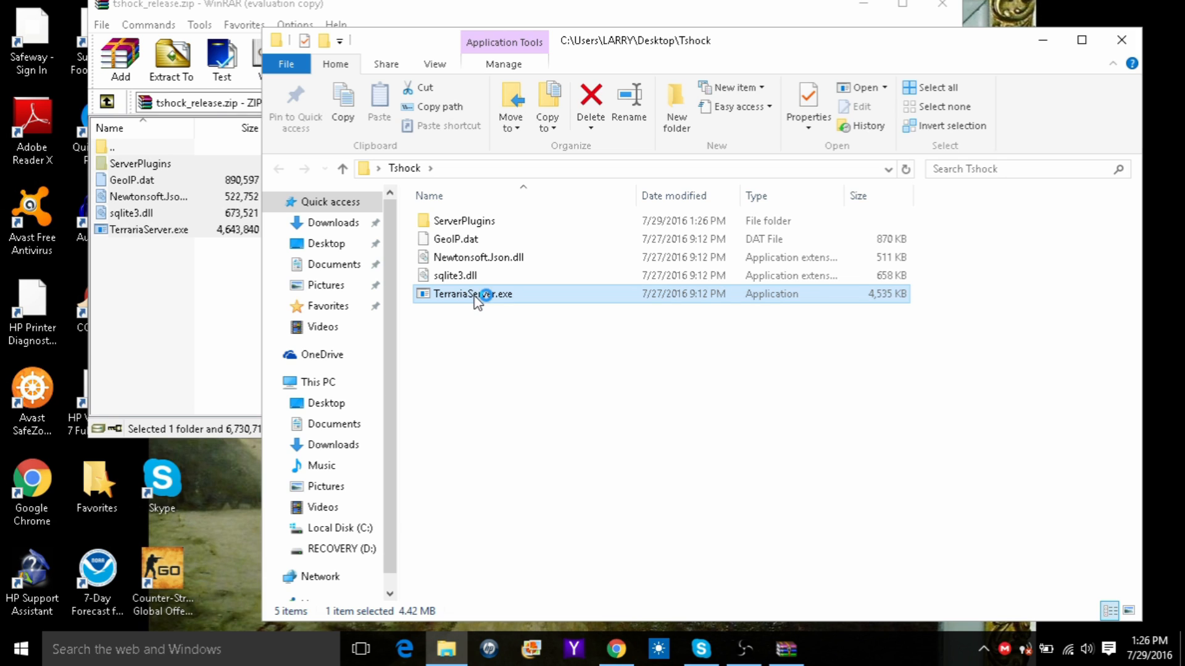
{"action": "double_click", "coordinate": [473, 293]}
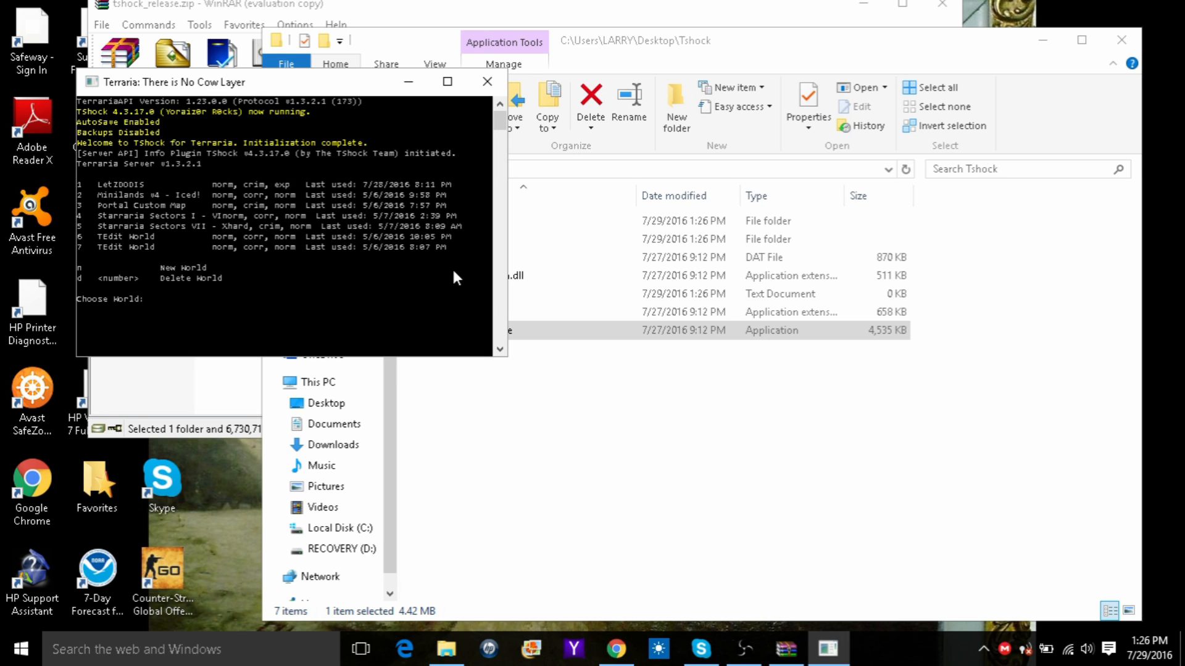
{"action": "mouse_move", "coordinate": [126, 124]}
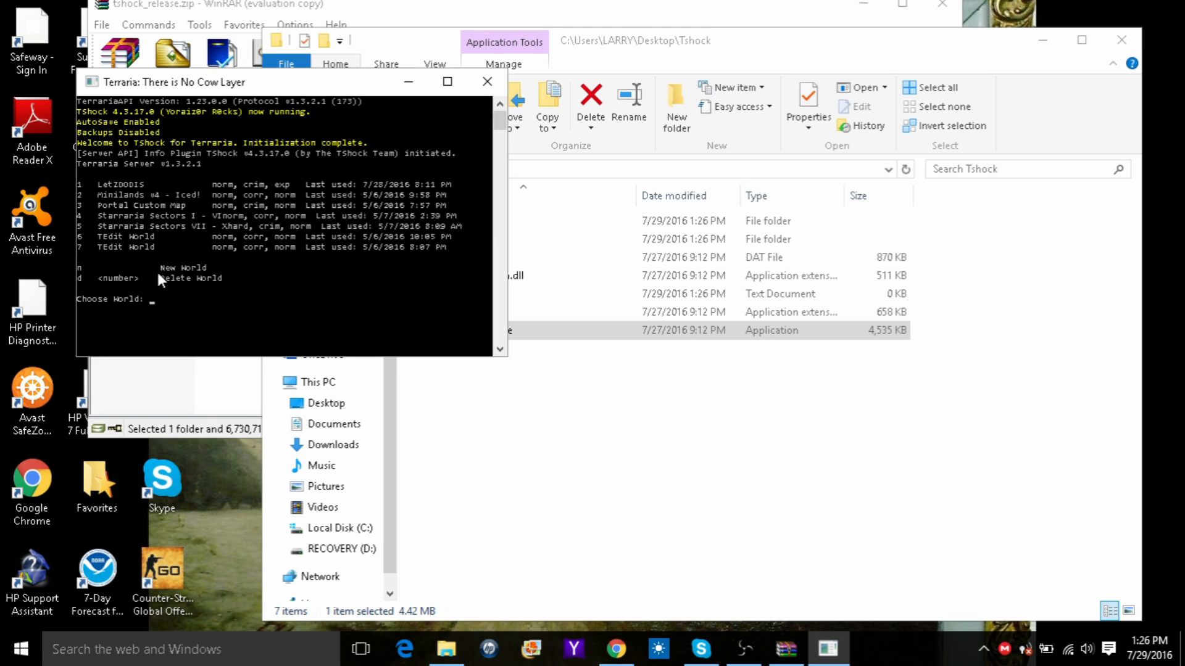
{"action": "mouse_move", "coordinate": [147, 210]}
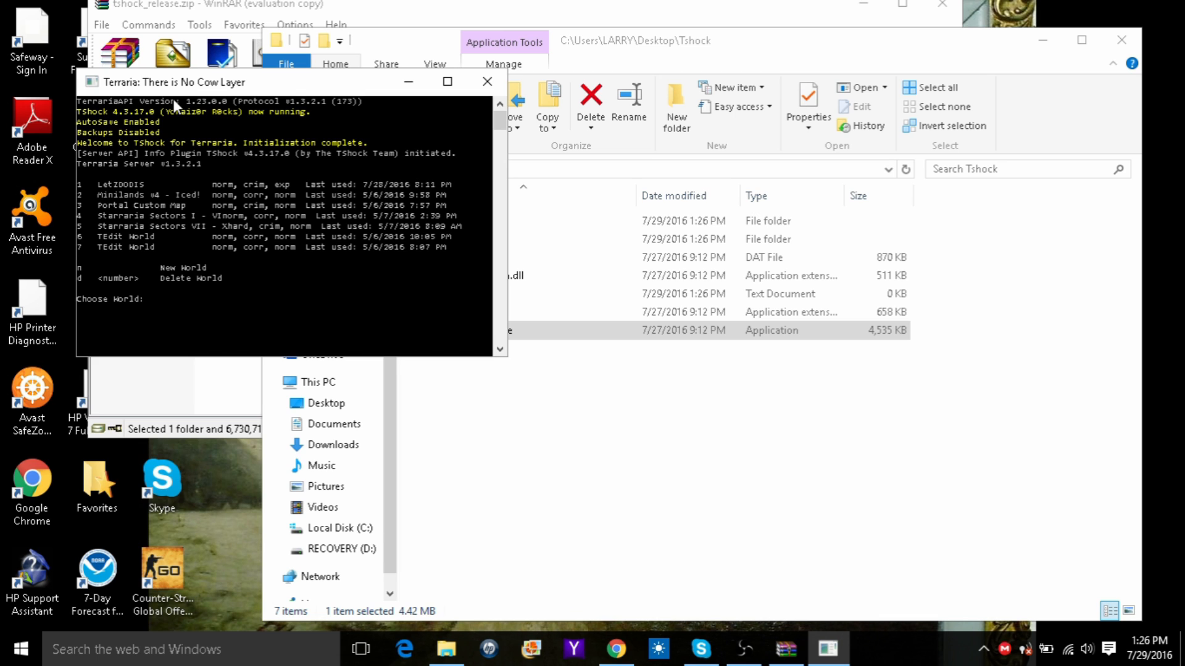
{"action": "mouse_move", "coordinate": [217, 42]}
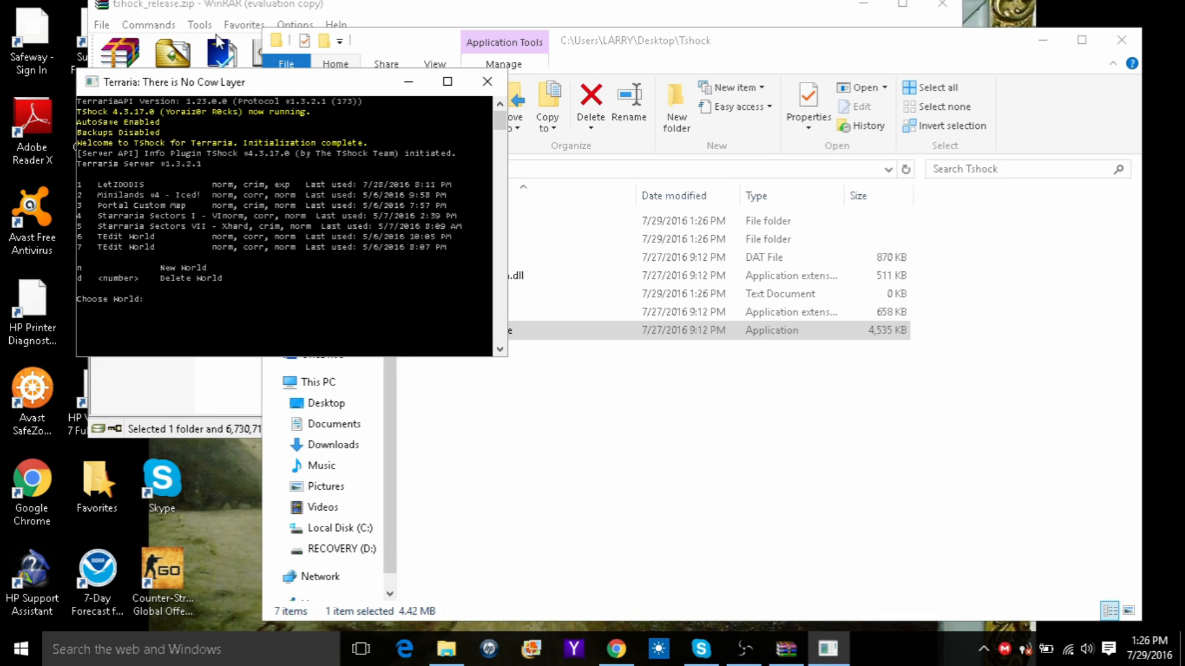
{"action": "mouse_move", "coordinate": [85, 227]}
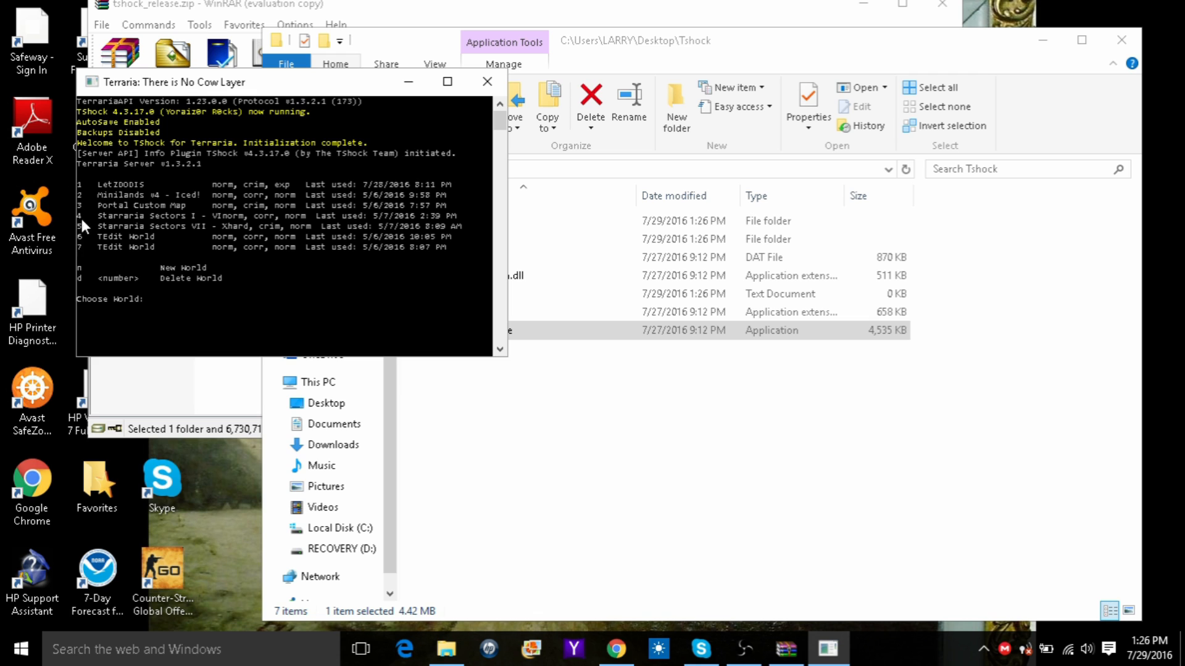
{"action": "mouse_move", "coordinate": [145, 264]}
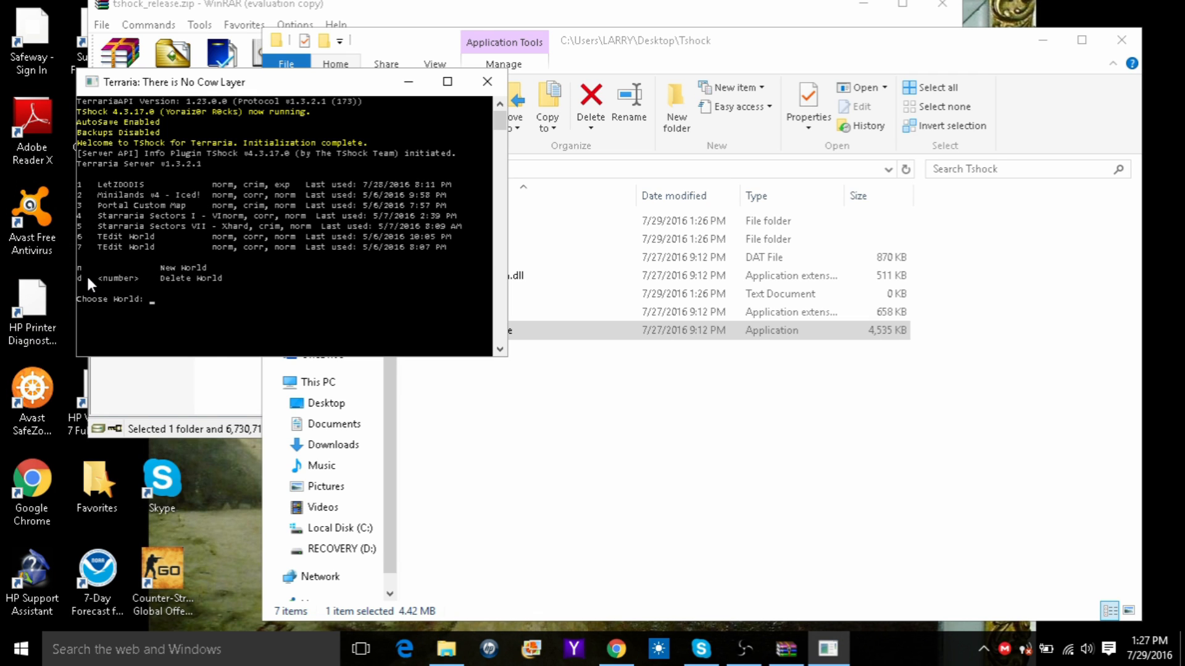
Answer n for a new world and 2 for Crimson world evil to generate the world Server.
{"action": "type", "text": "n"}
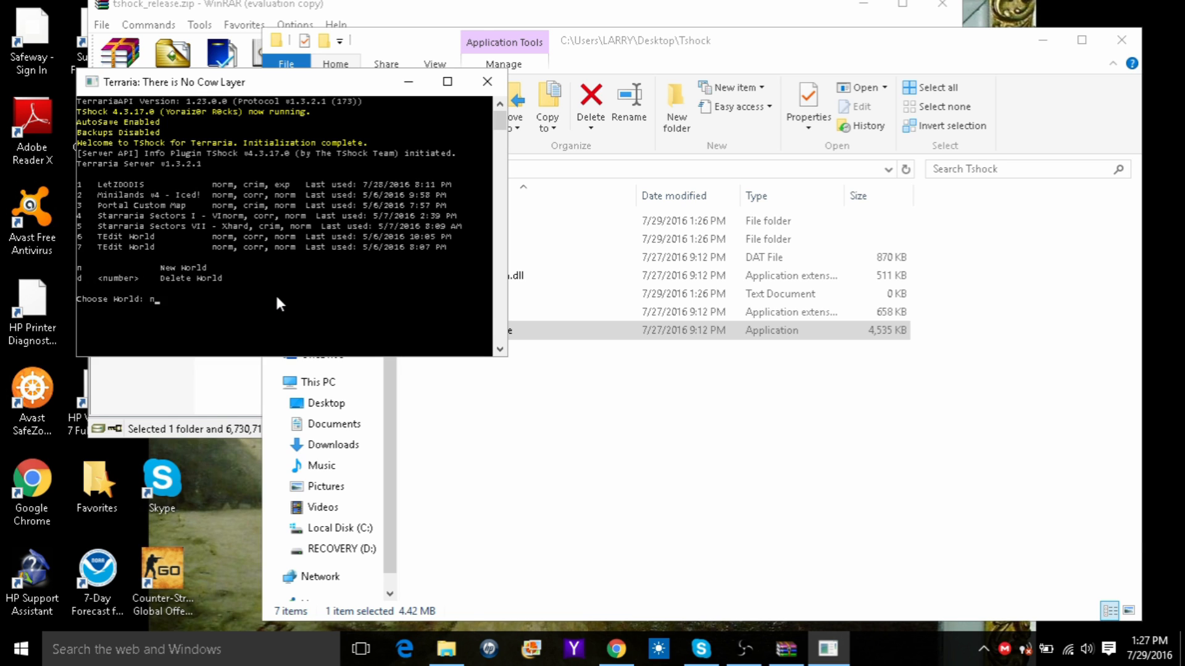
{"action": "key", "text": "enter"}
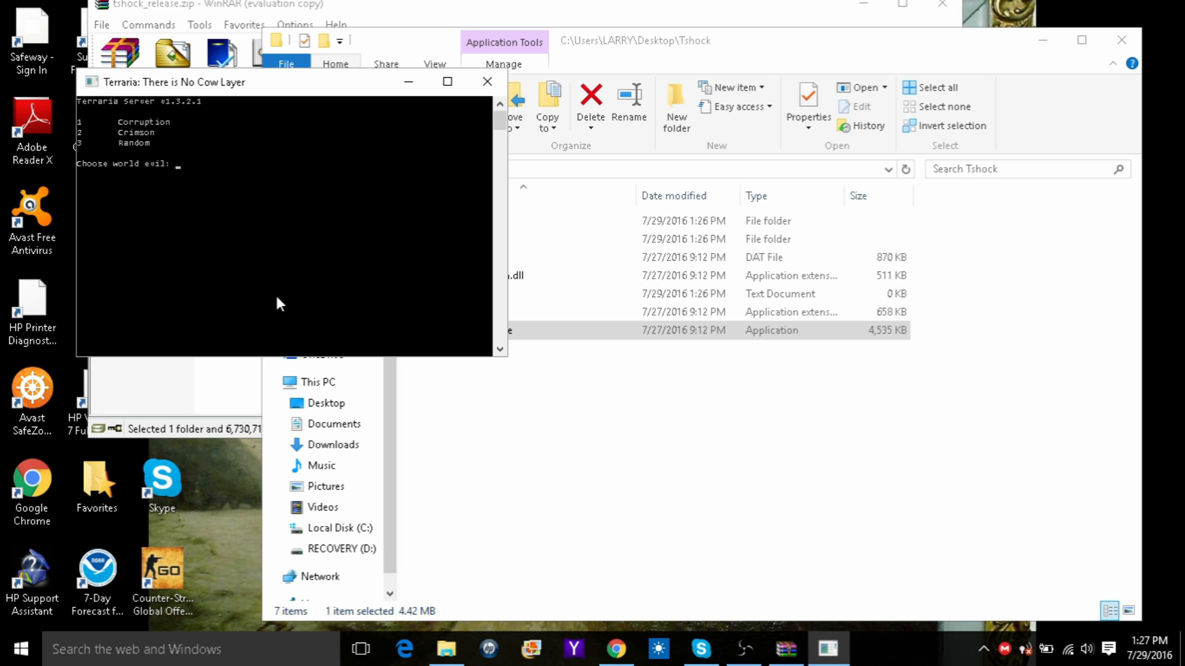
{"action": "type", "text": "2"}
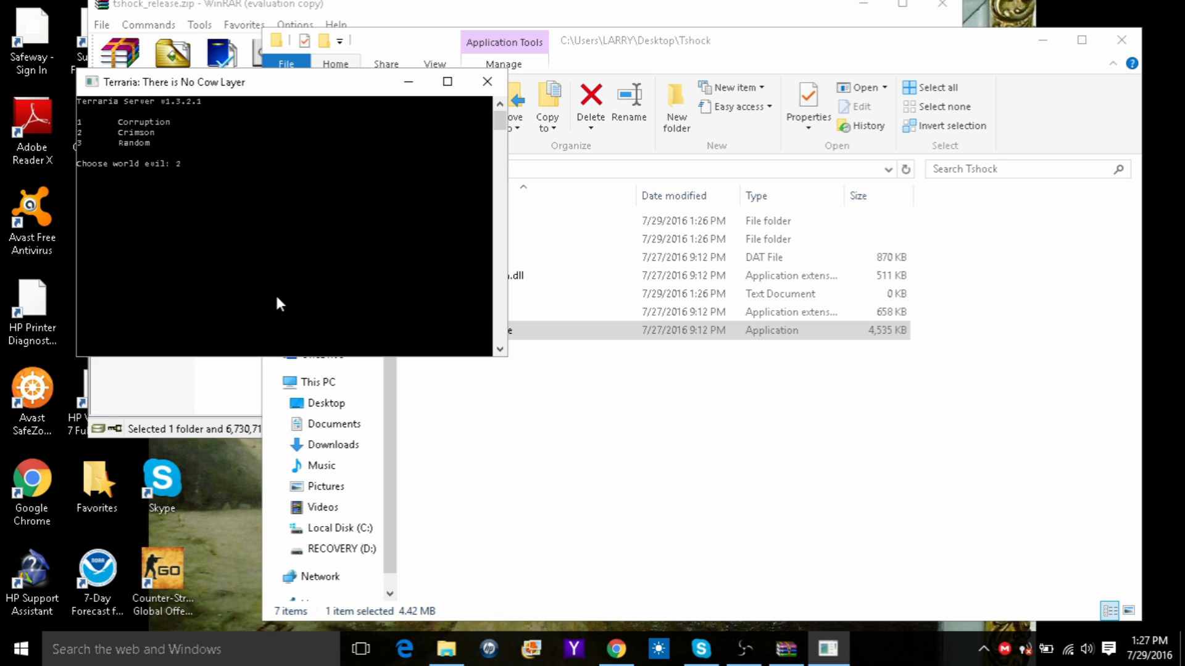
{"action": "key", "text": "enter"}
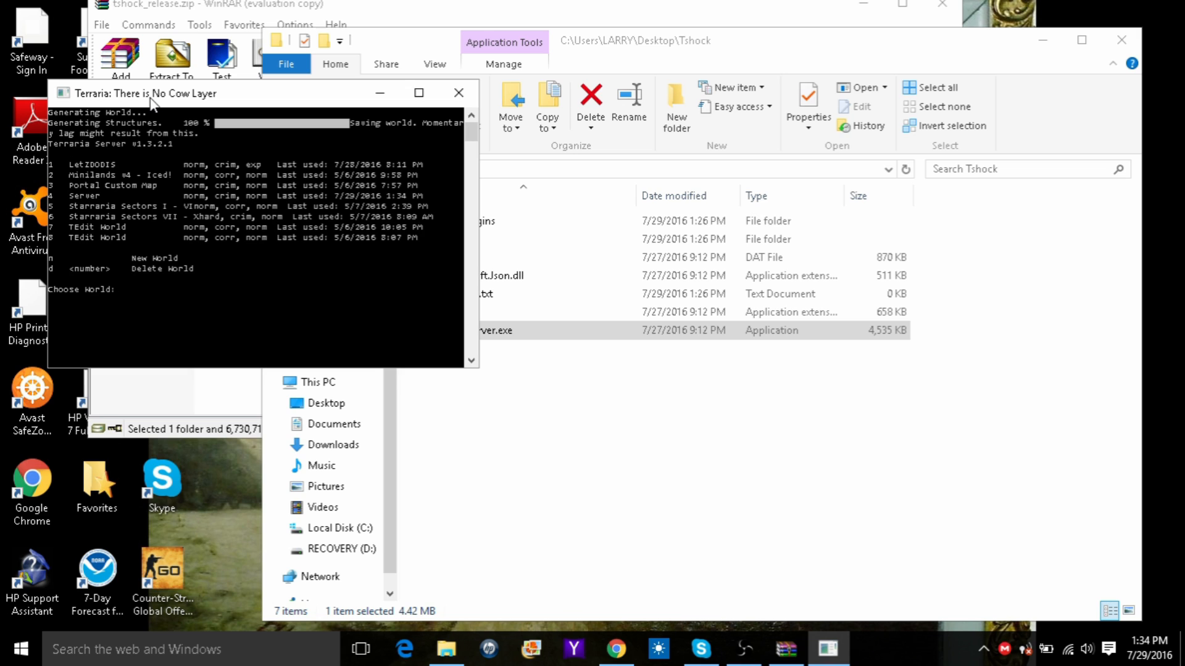
Load world 4 (Server) and accept the default port 7777.
{"action": "type", "text": "4"}
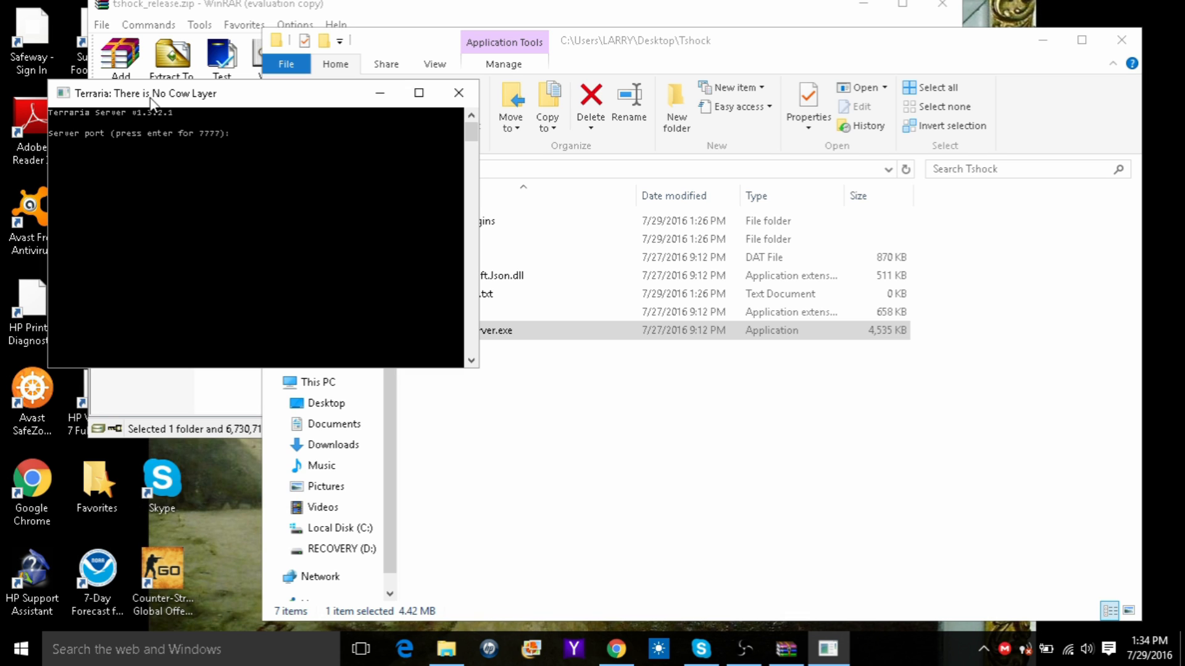
{"action": "key", "text": "enter"}
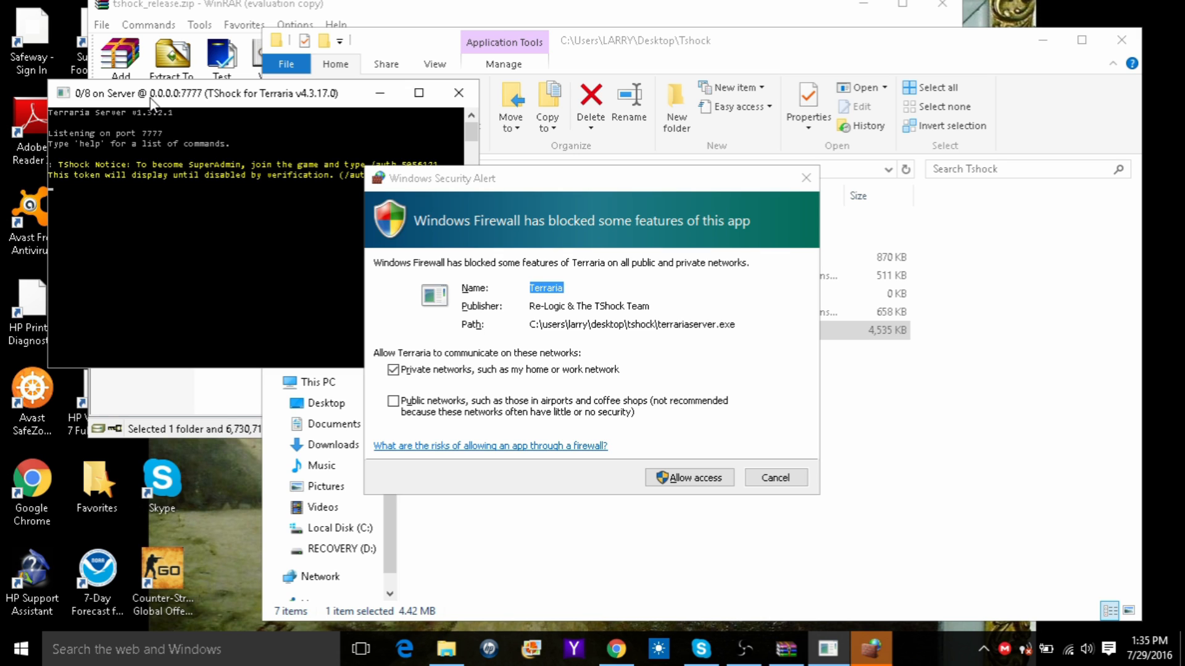
{"action": "mouse_move", "coordinate": [217, 96]}
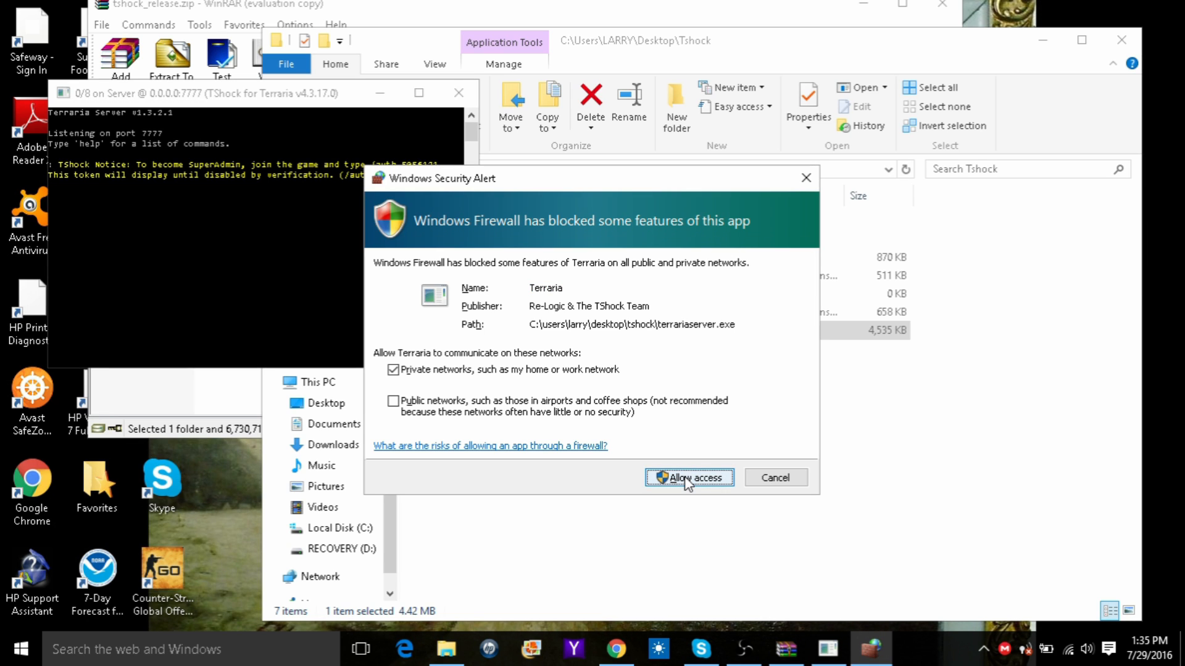
{"action": "mouse_move", "coordinate": [692, 488]}
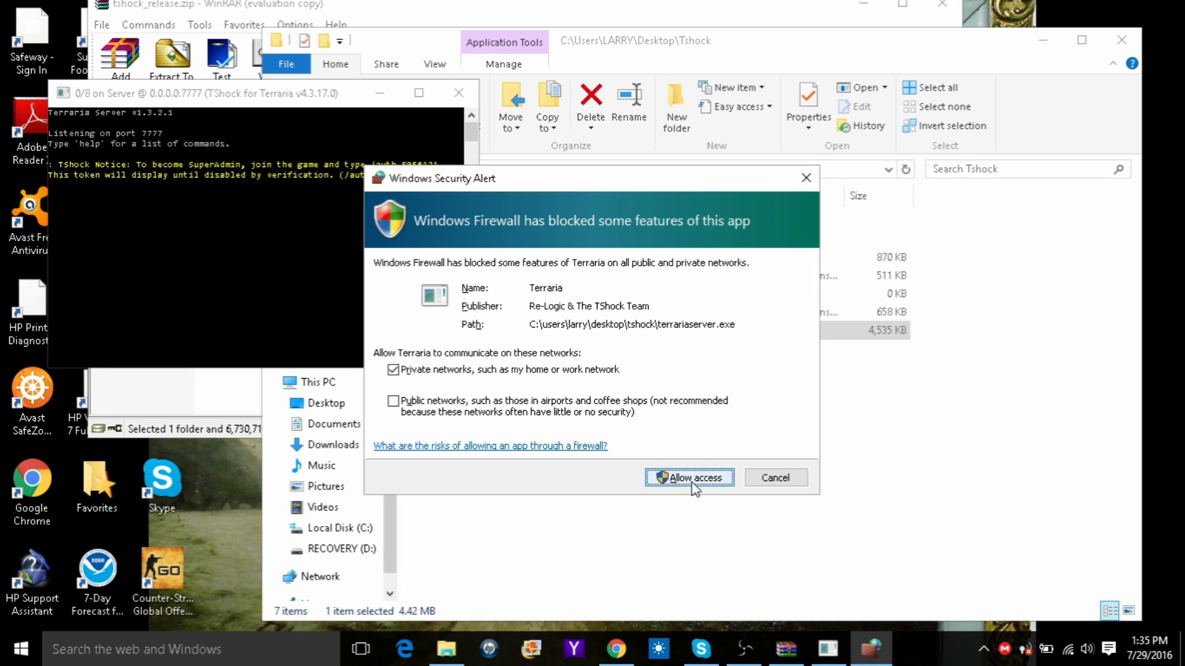
Allow Terraria firewall access on private networks.
{"action": "left_click", "coordinate": [688, 476]}
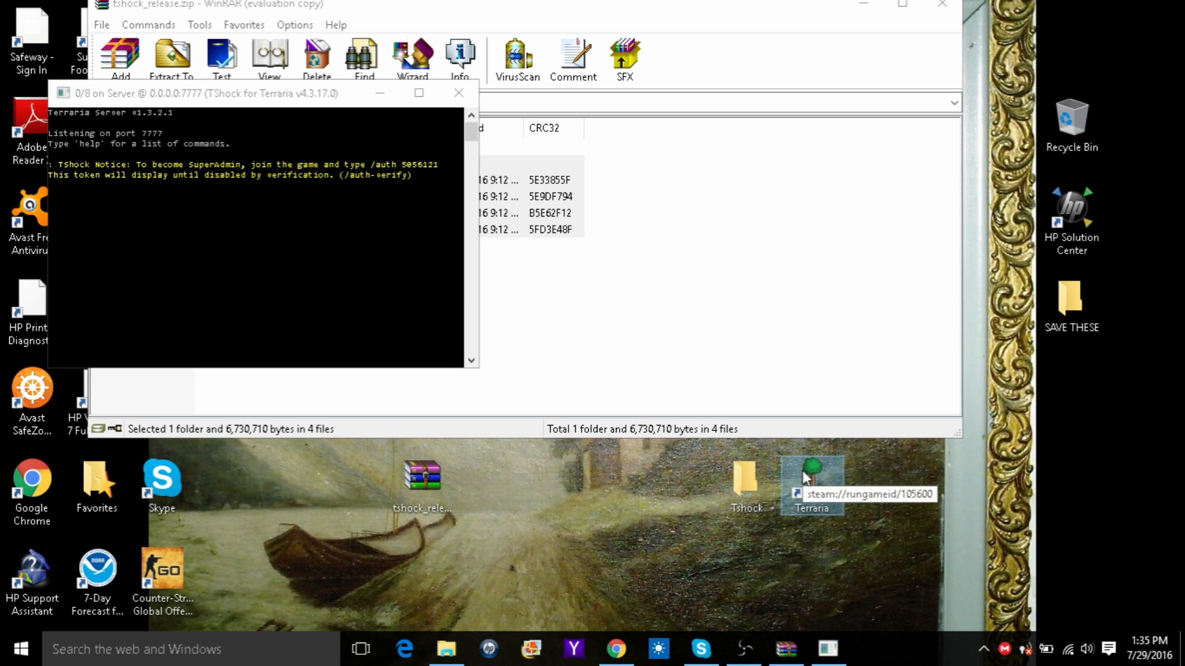
Start Terraria from its desktop shortcut while the server keeps running.
{"action": "double_click", "coordinate": [812, 469]}
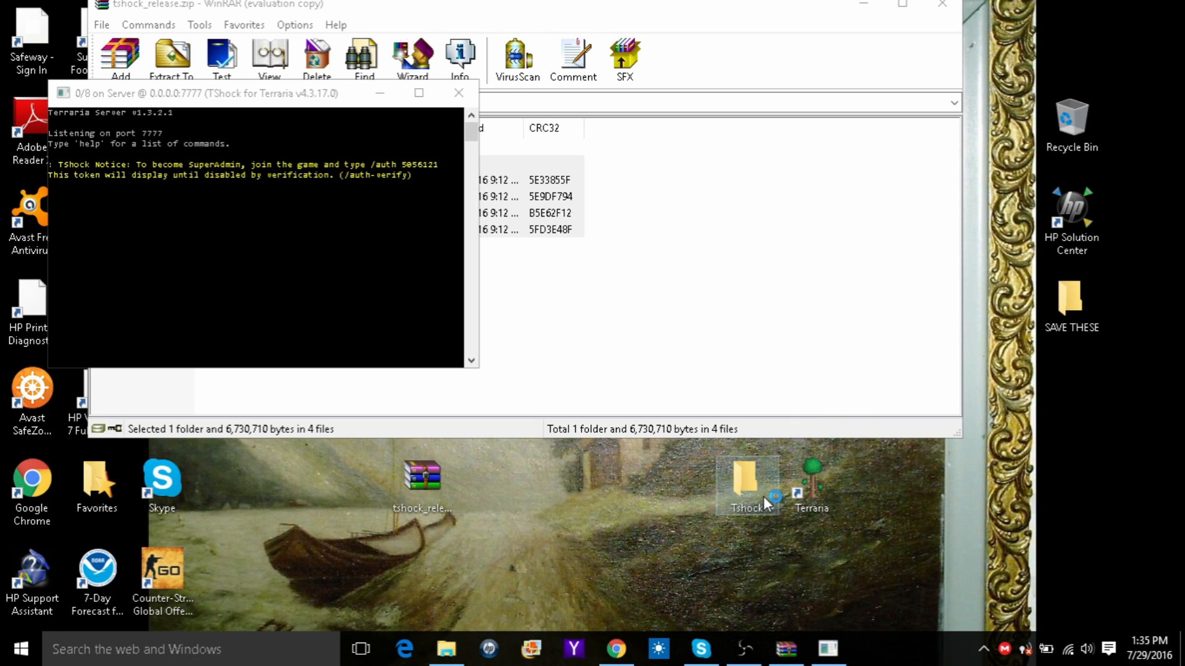
{"action": "mouse_move", "coordinate": [747, 485]}
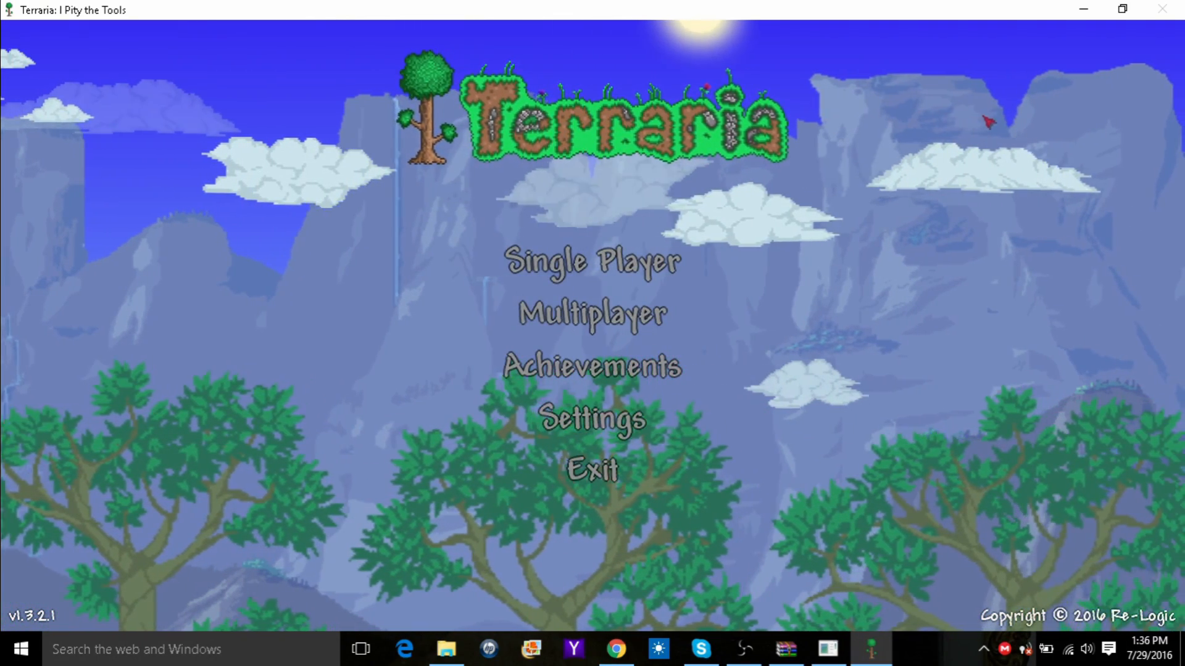
{"action": "mouse_move", "coordinate": [592, 312]}
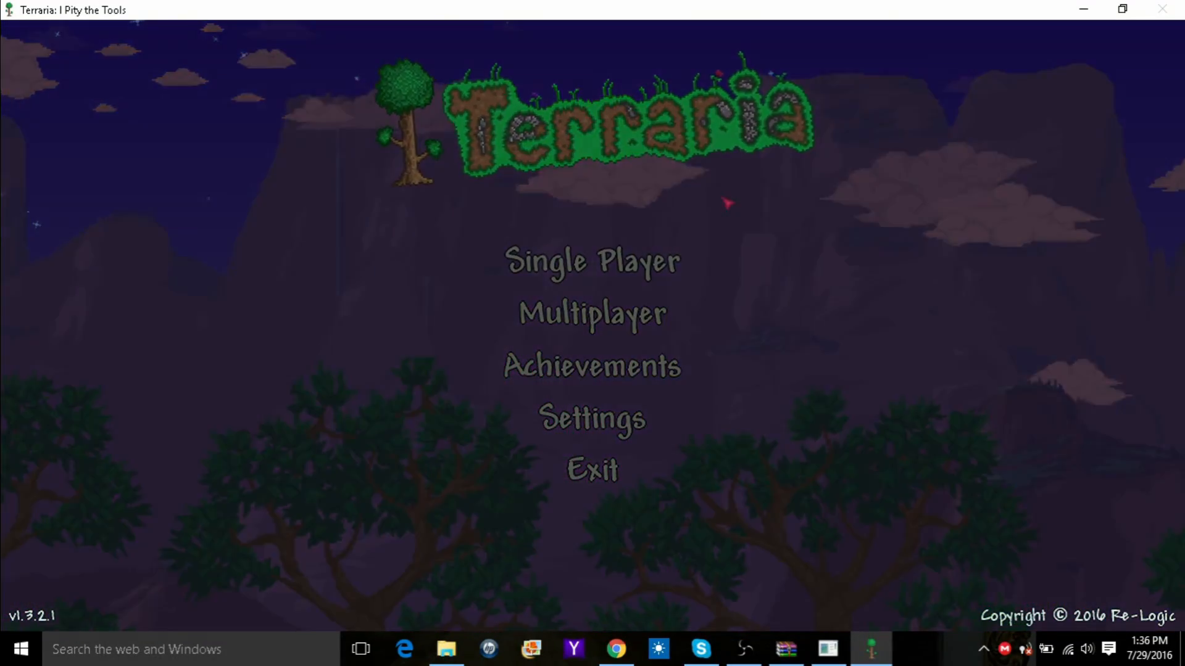
Join via IP using the saved 127.0.0.1 entry on port 7777 with the chosen character.
{"action": "left_click", "coordinate": [591, 314]}
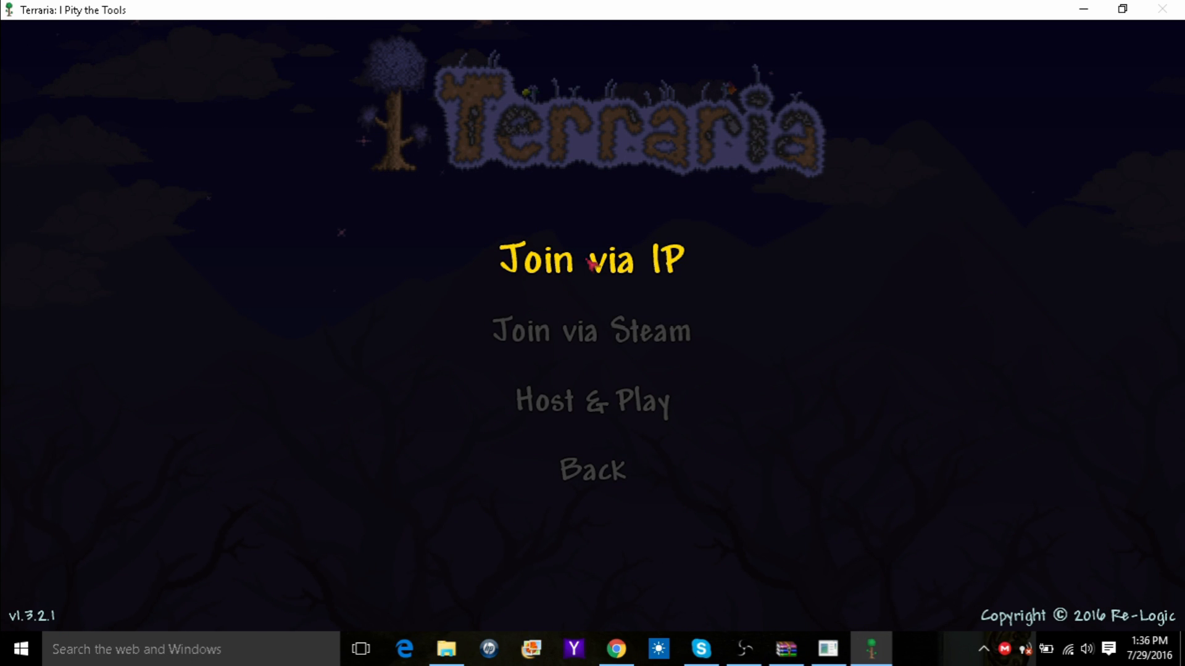
{"action": "left_click", "coordinate": [591, 259]}
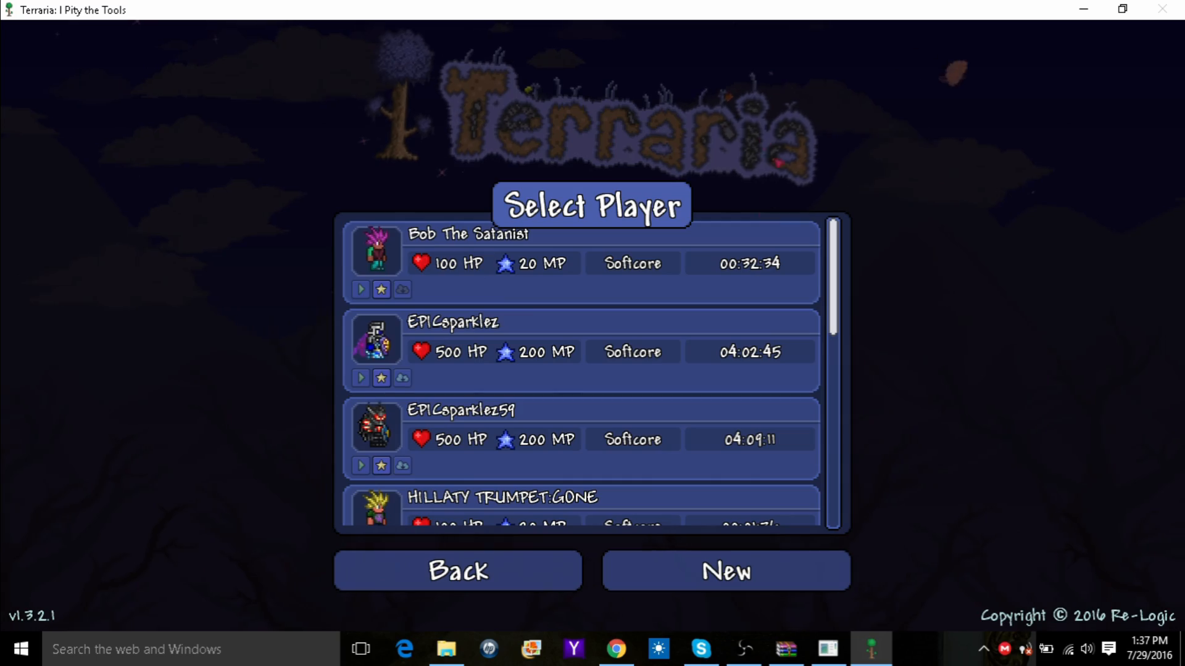
{"action": "scroll", "scroll_direction": "down", "scroll_amount": 3}
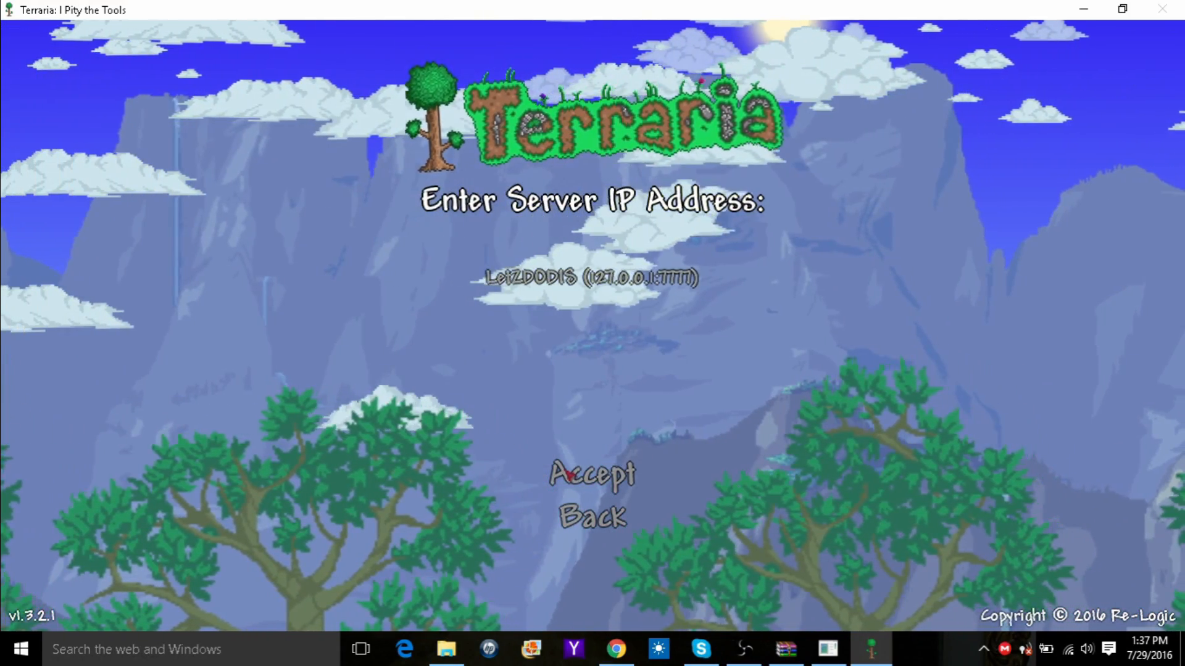
{"action": "type", "text": "local"}
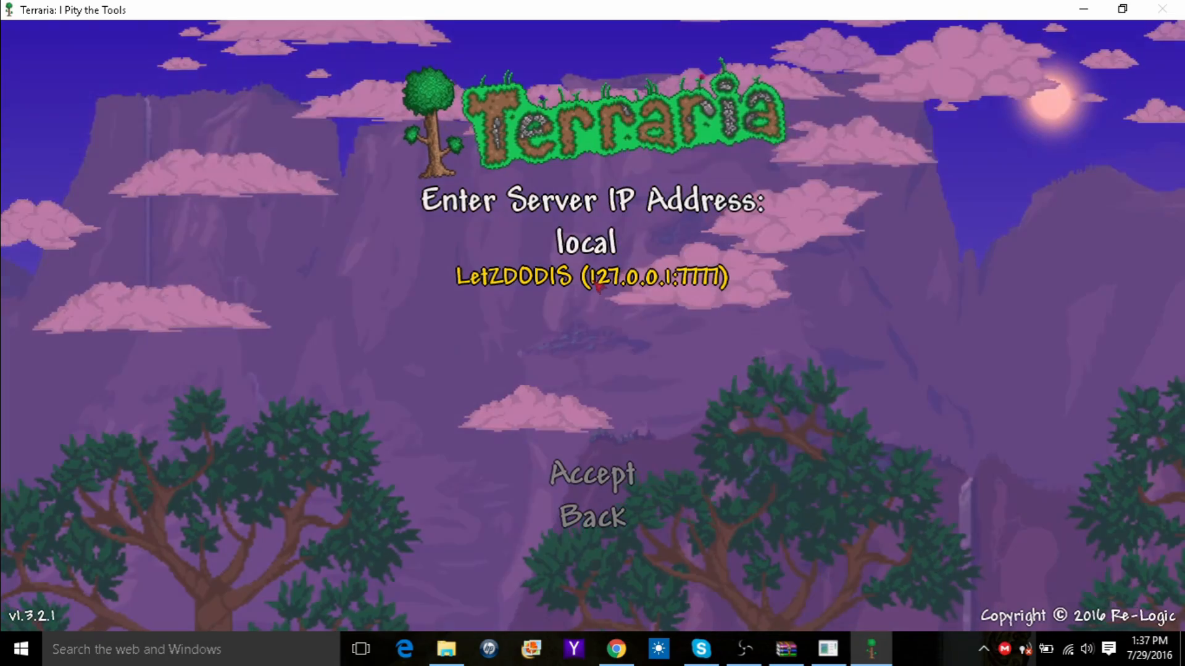
{"action": "left_click", "coordinate": [591, 477]}
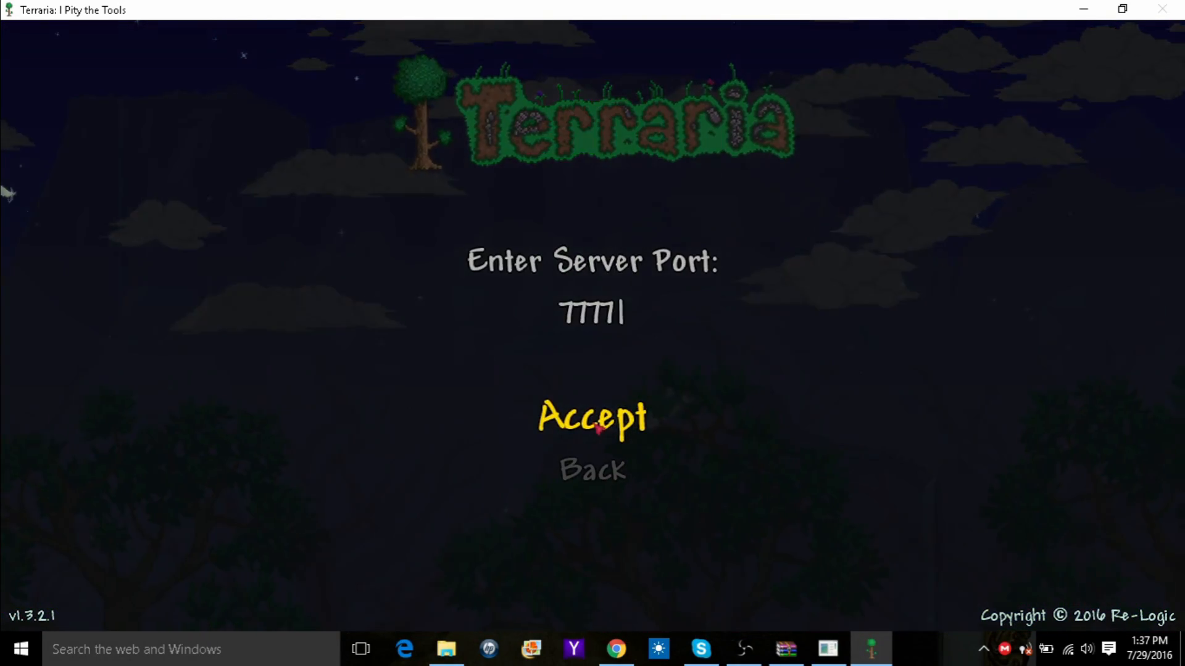
{"action": "left_click", "coordinate": [592, 415]}
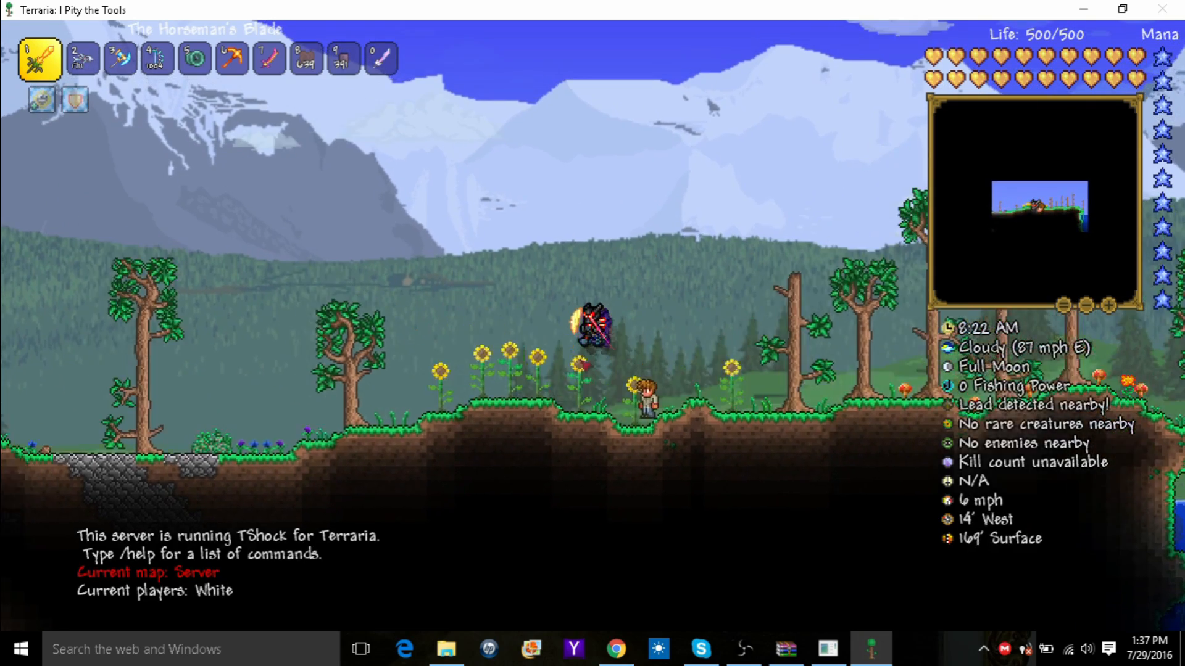
Send /auth verify 505 in chat, which the server reports as a failed command.
{"action": "left_click", "coordinate": [827, 648]}
{"action": "type", "text": "/"}
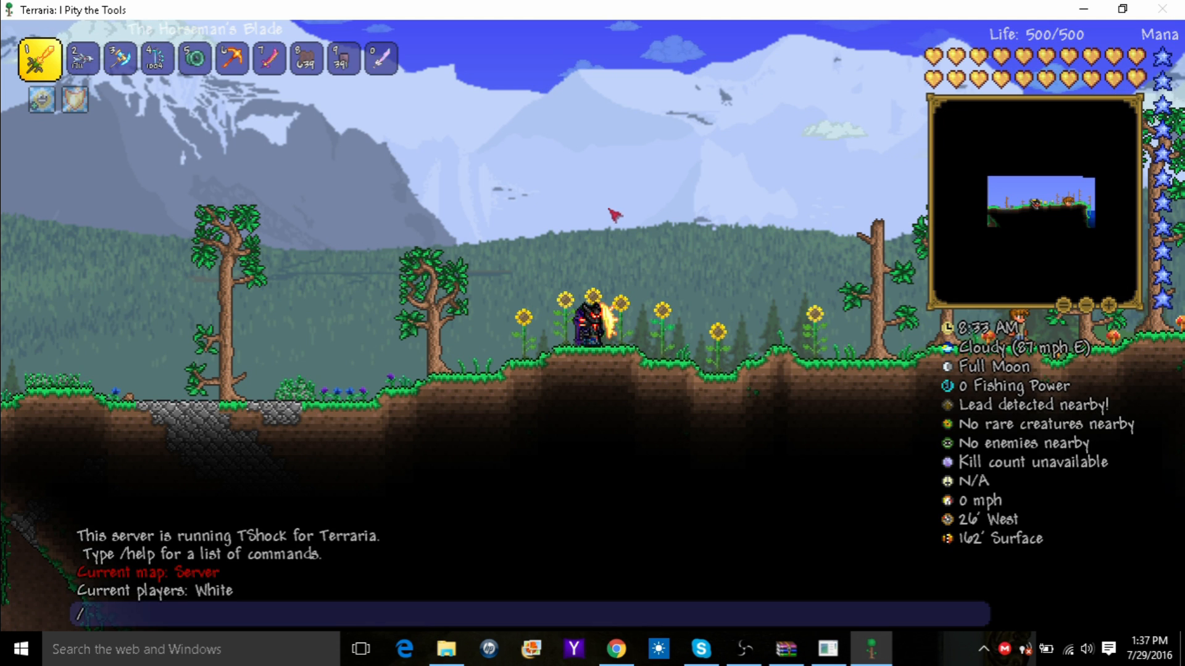
{"action": "type", "text": "auth"}
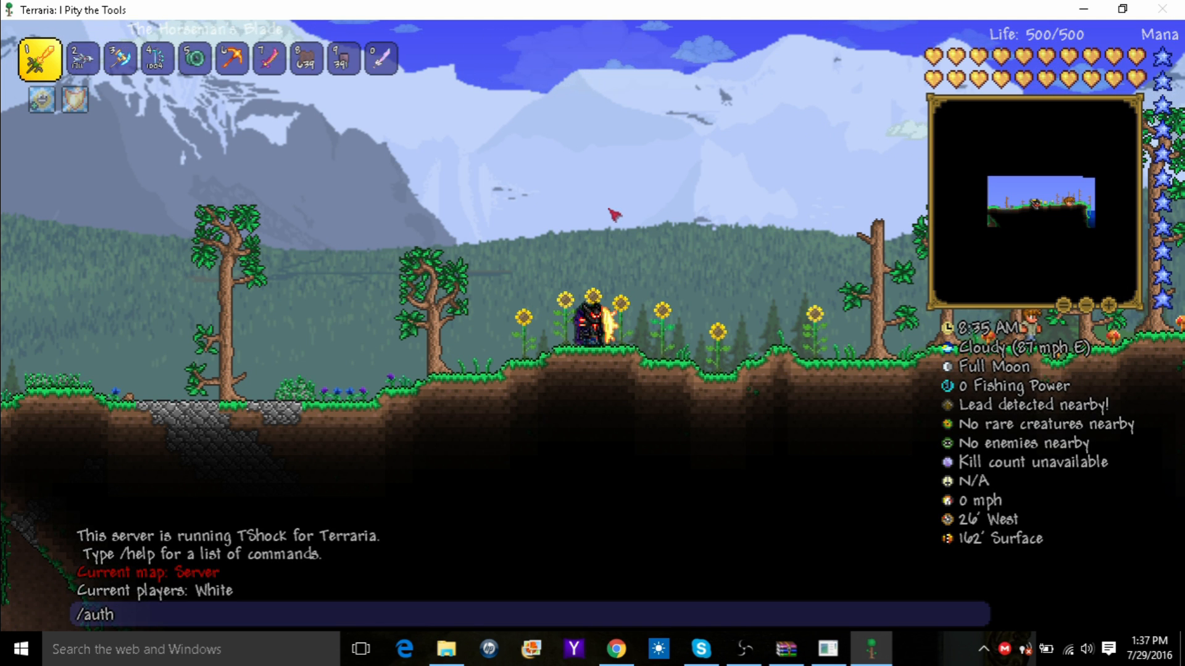
{"action": "type", "text": "verify"}
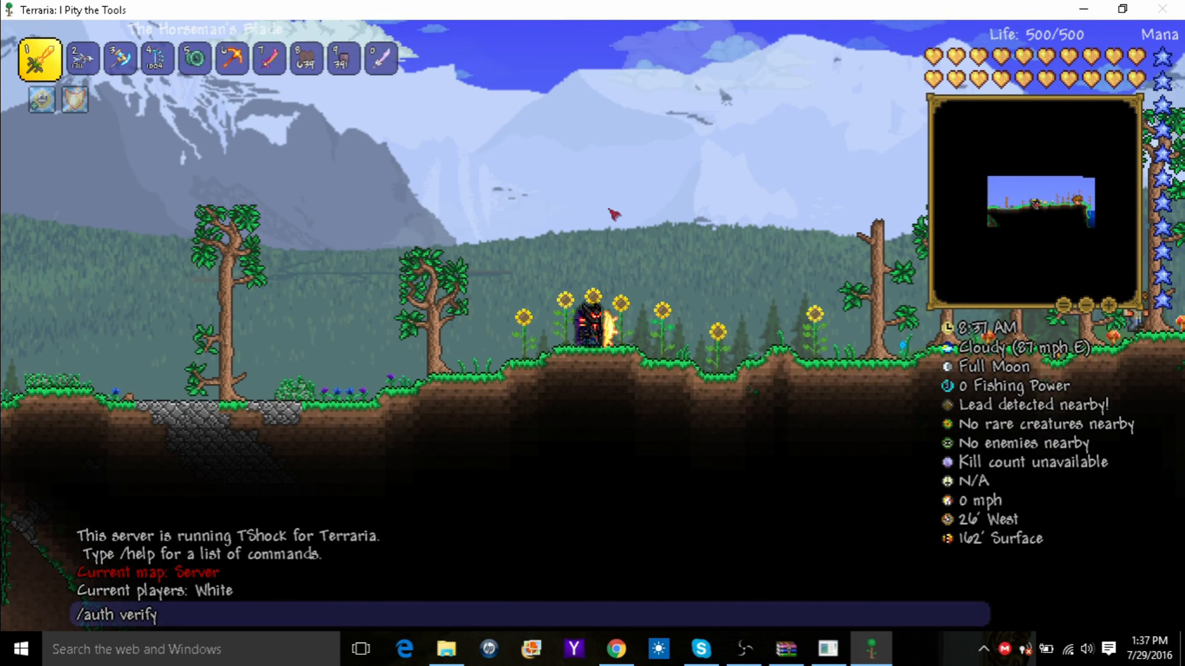
{"action": "type", "text": "505"}
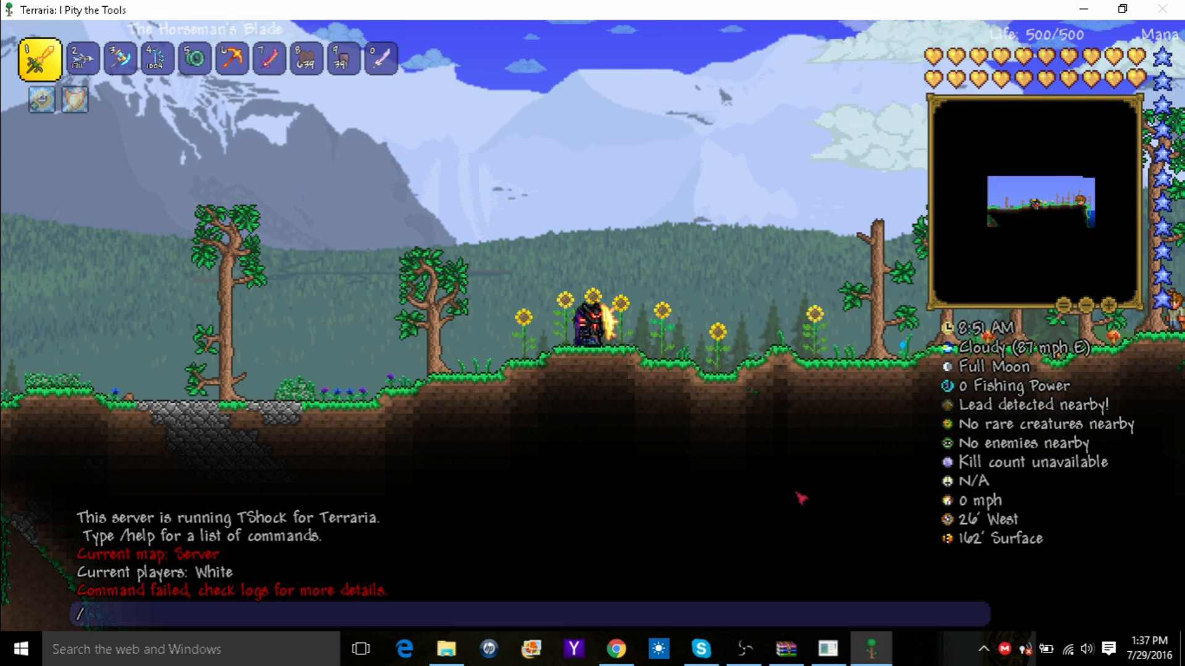
{"action": "left_click", "coordinate": [827, 649]}
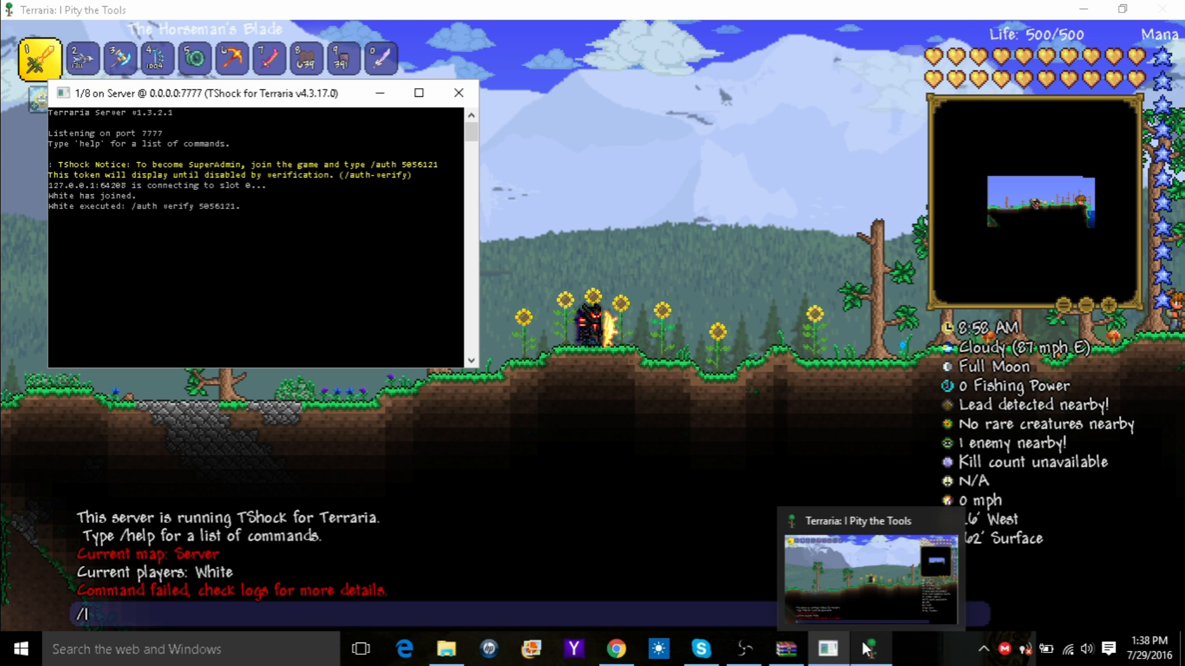
{"action": "type", "text": "auth"}
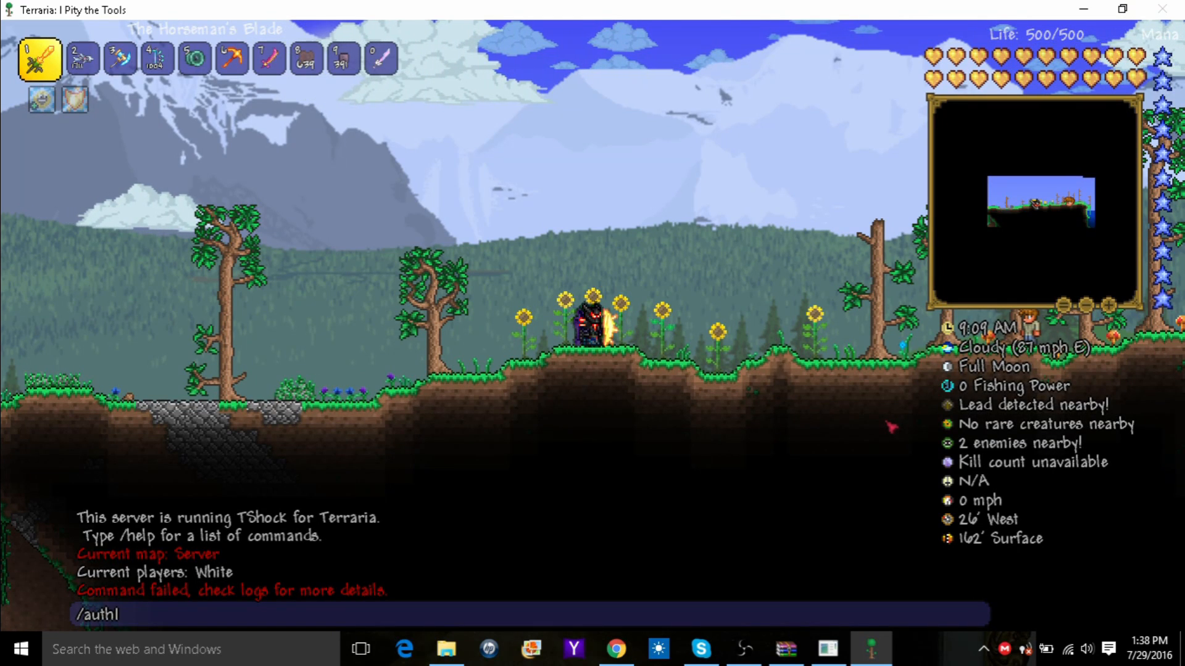
{"action": "type", "text": "5051"}
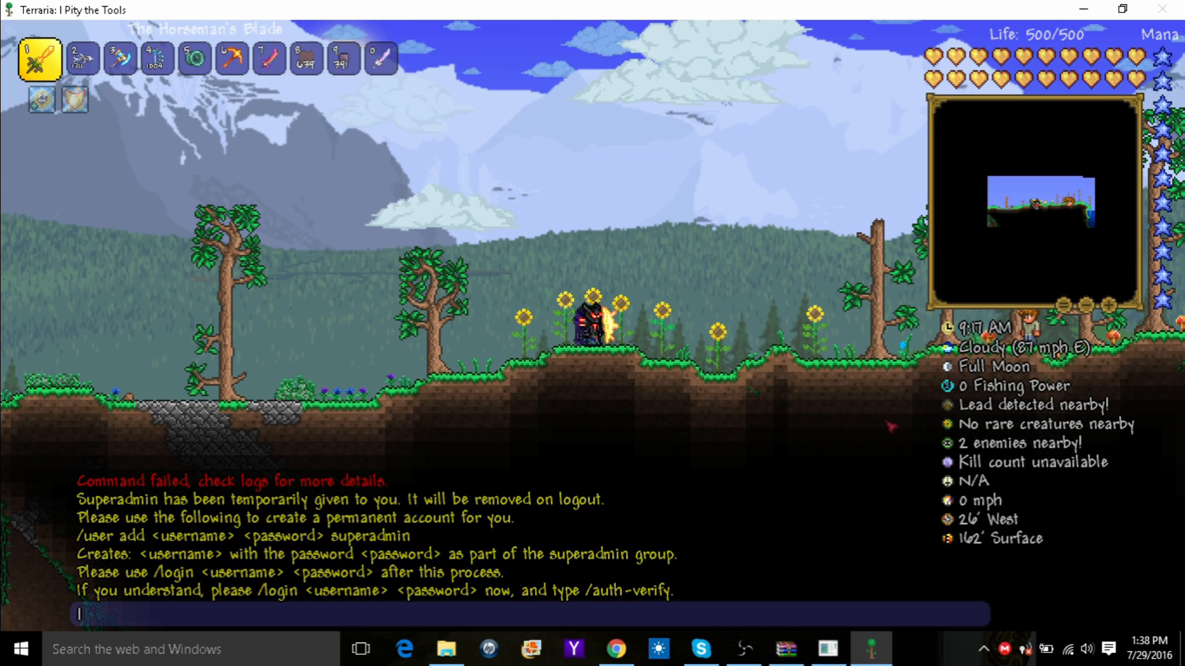
Add user account White with a password to the superadmin group via /user add, then list command help.
{"action": "type", "text": "/user add"}
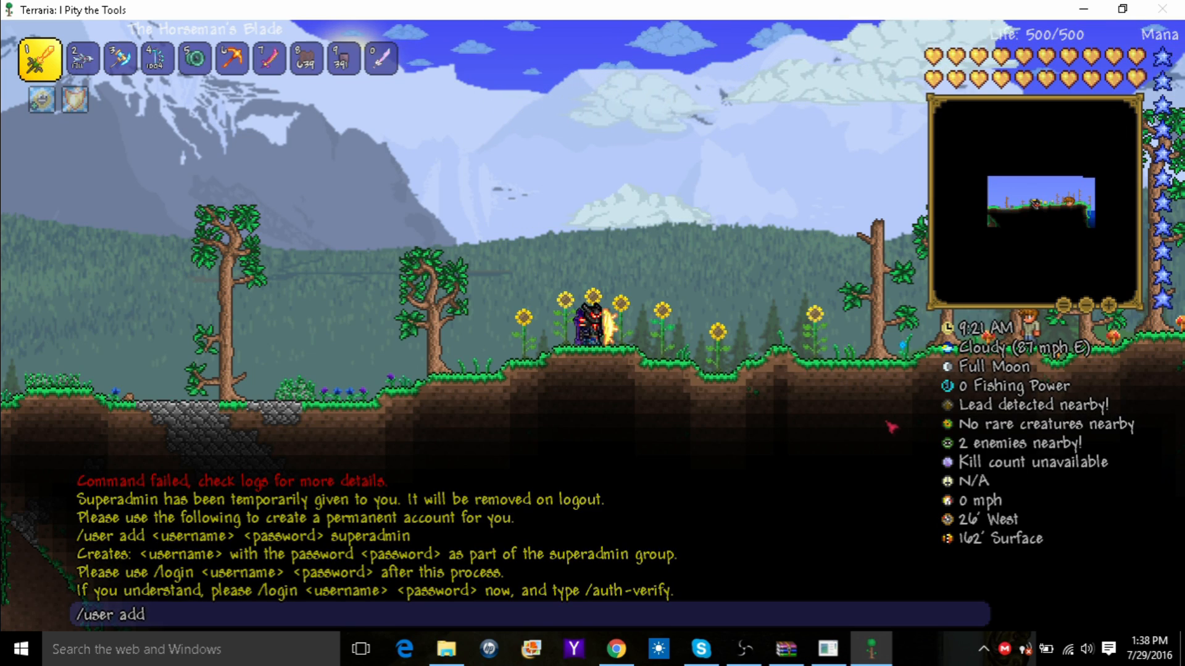
{"action": "type", "text": "White"}
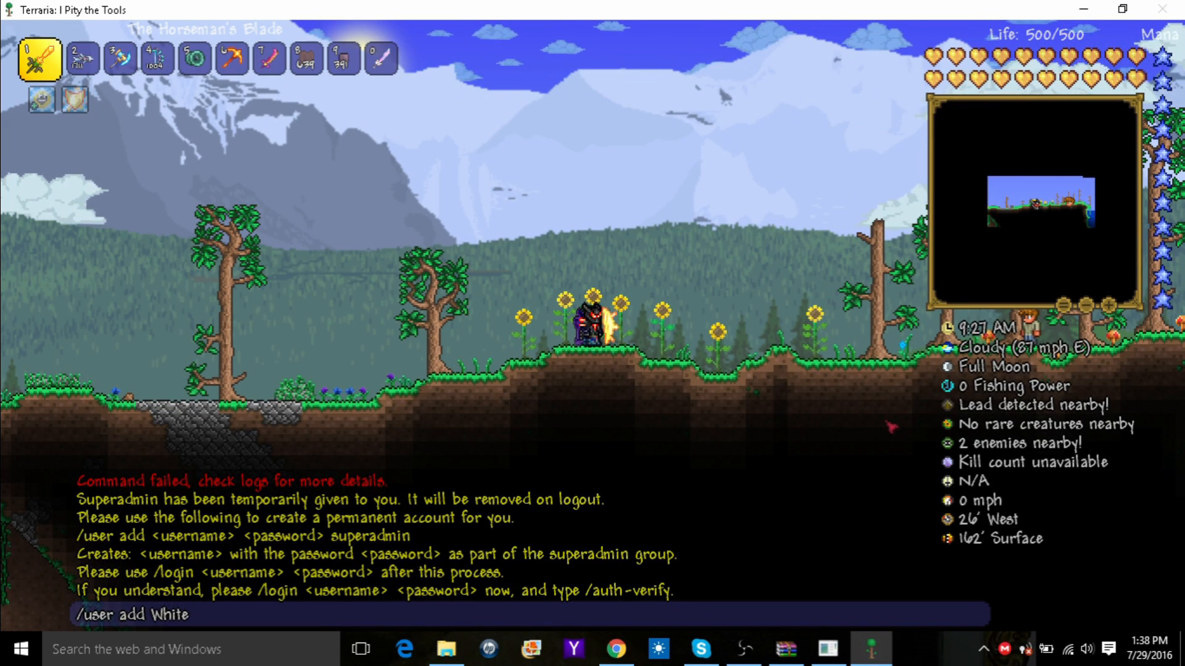
{"action": "type", "text": "sapass"}
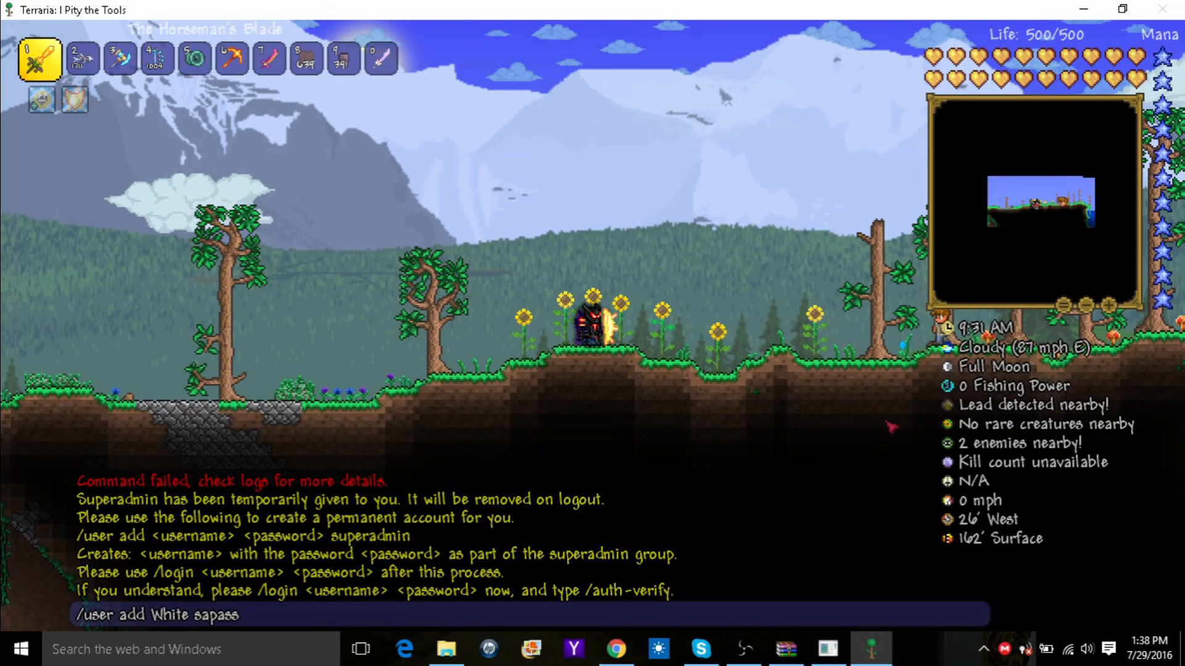
{"action": "type", "text": "suerl"}
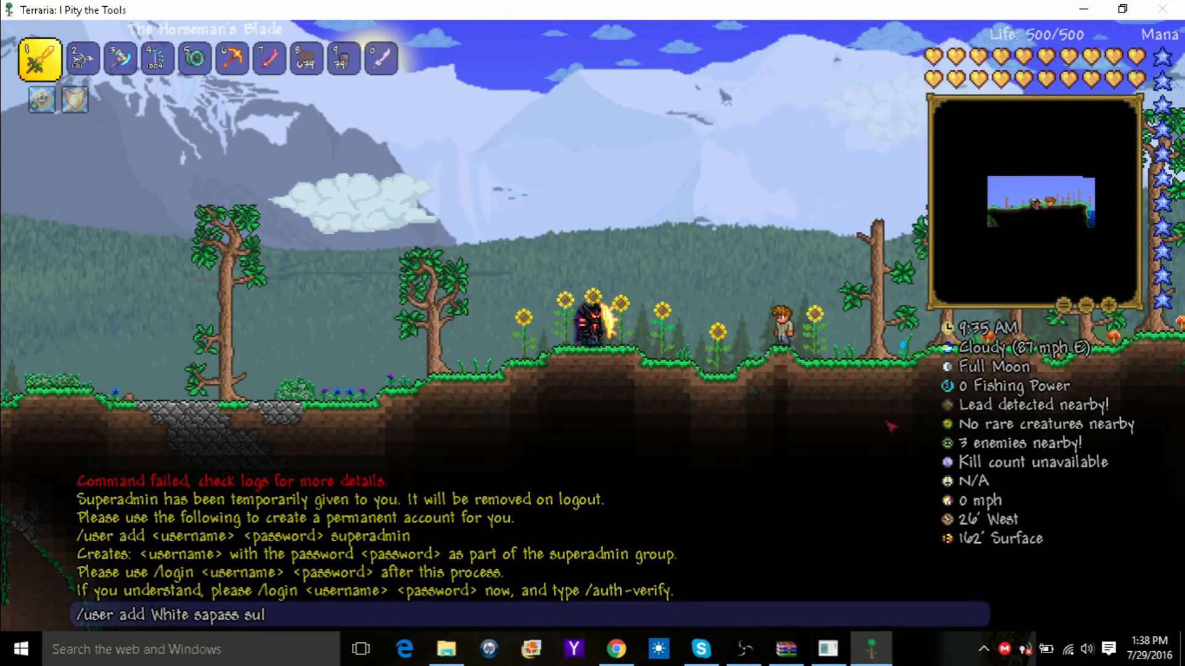
{"action": "type", "text": "l"}
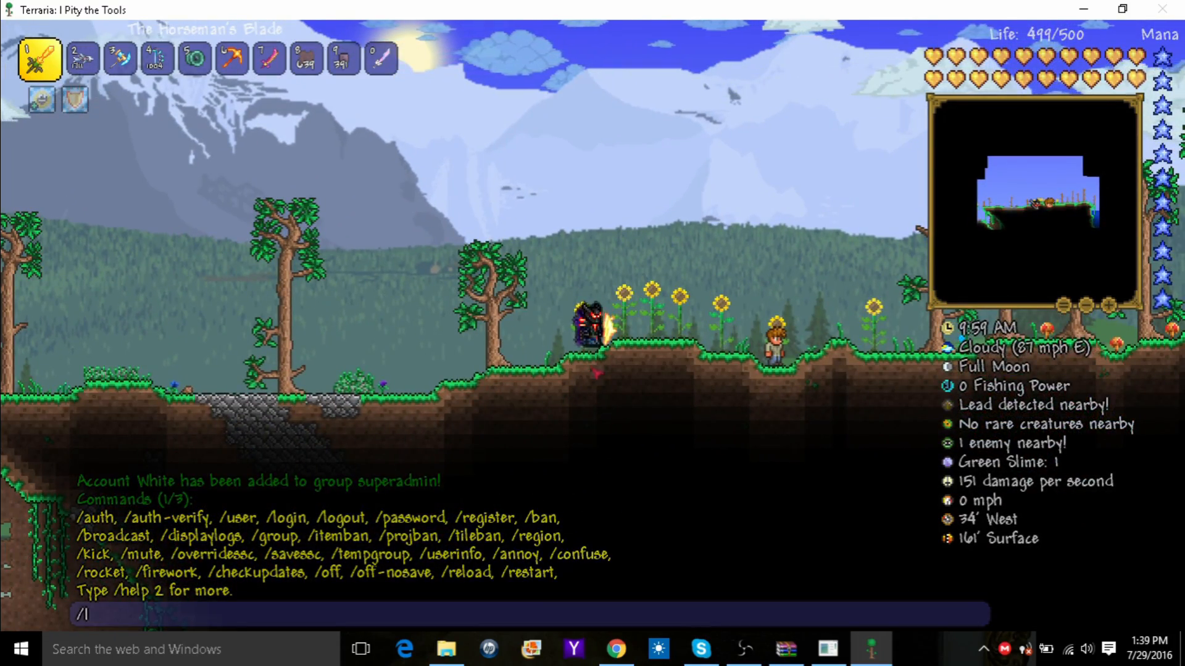
Spawn five Eye of Cthulhu bosses with /sb eye 5 and defeat them.
{"action": "type", "text": "sbl"}
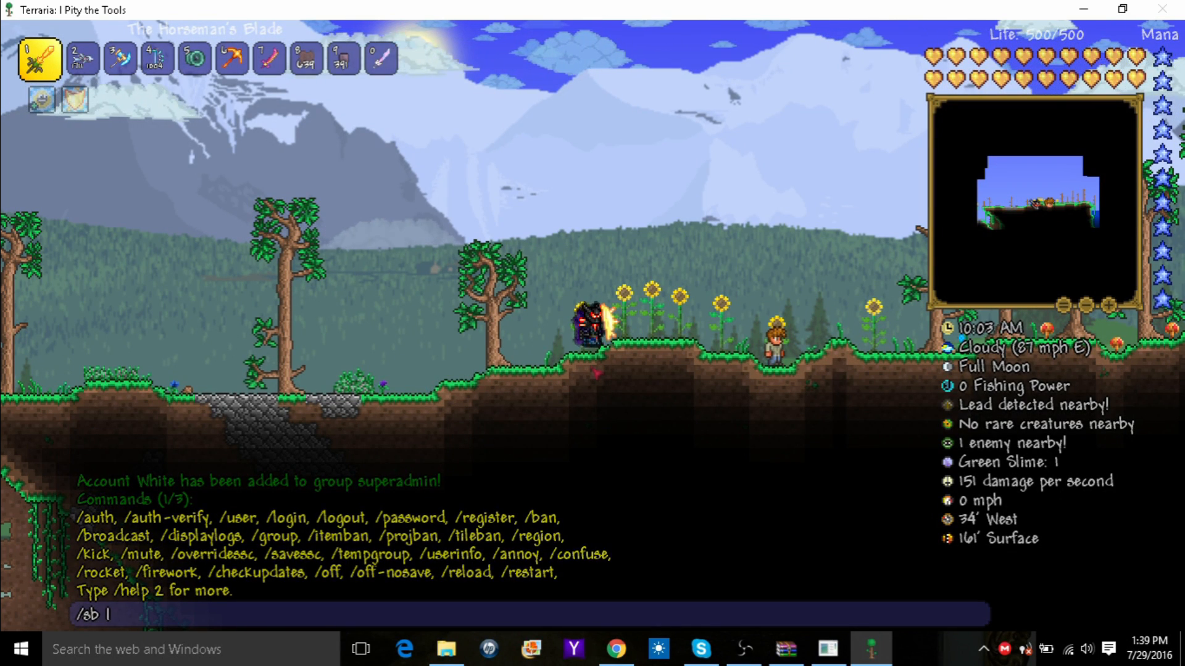
{"action": "type", "text": "eye"}
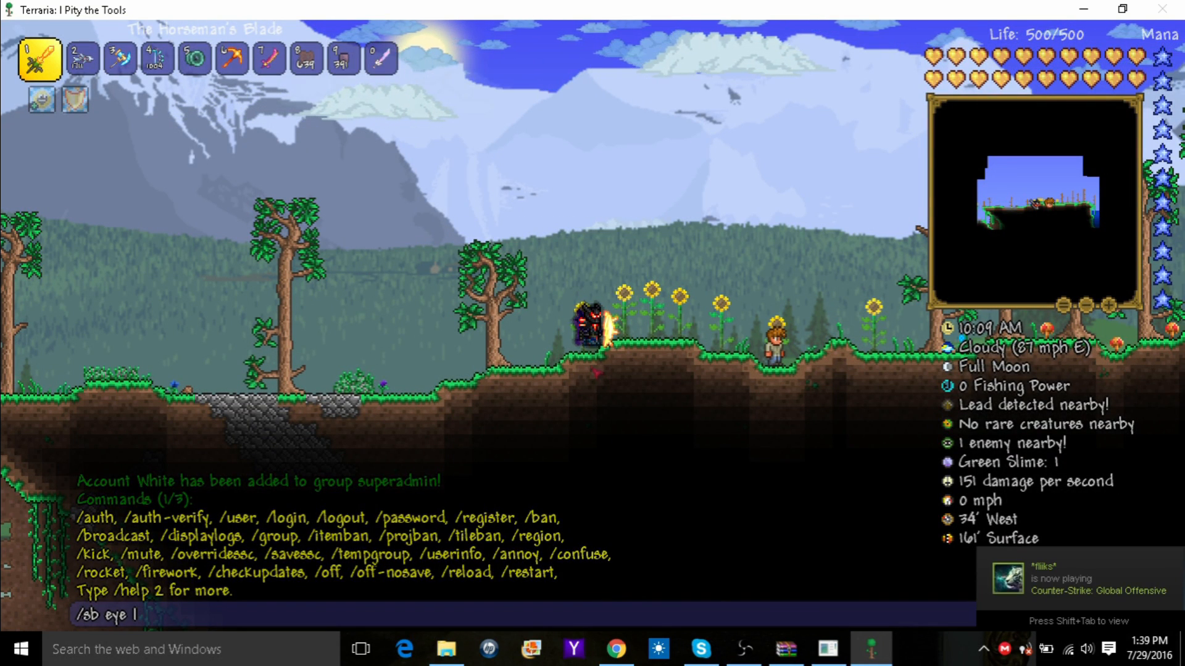
{"action": "key", "text": "enter"}
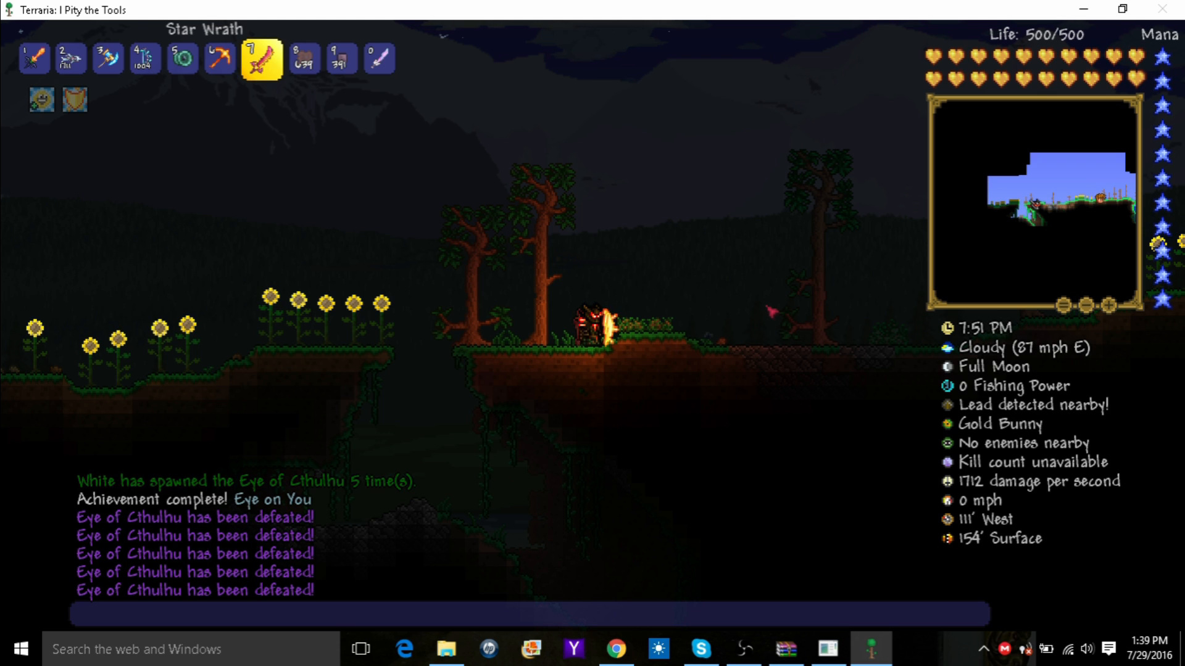
{"action": "type", "text": "/s"}
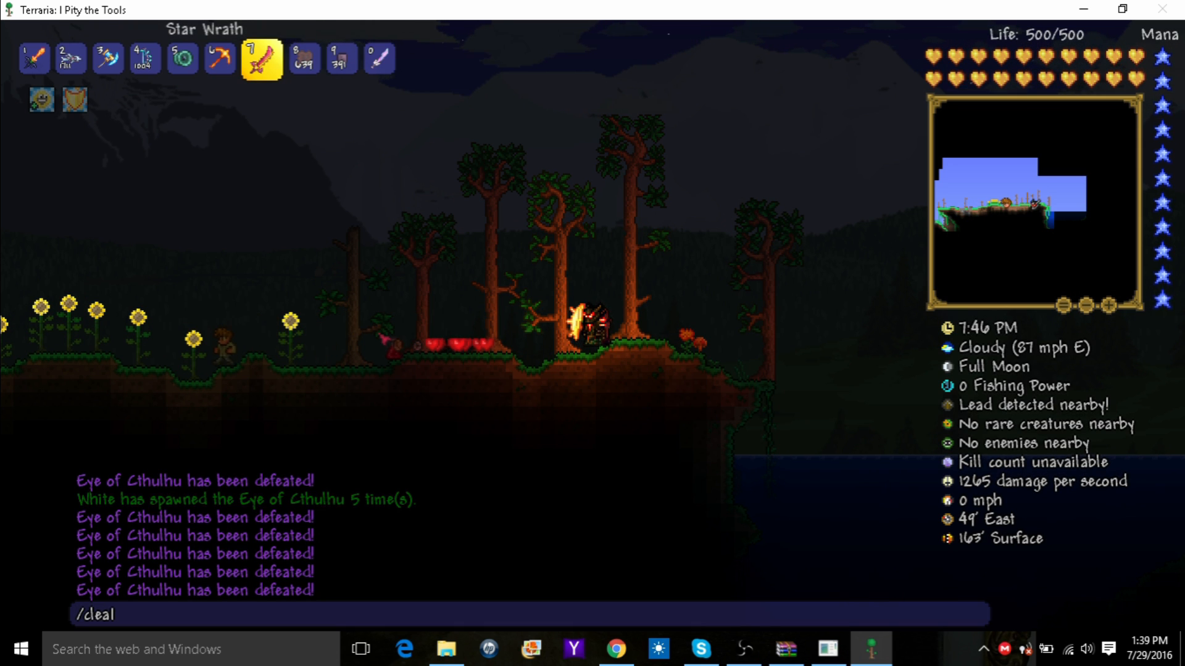
Attempt /clear all, which the server rejects as invalid.
{"action": "type", "text": "l"}
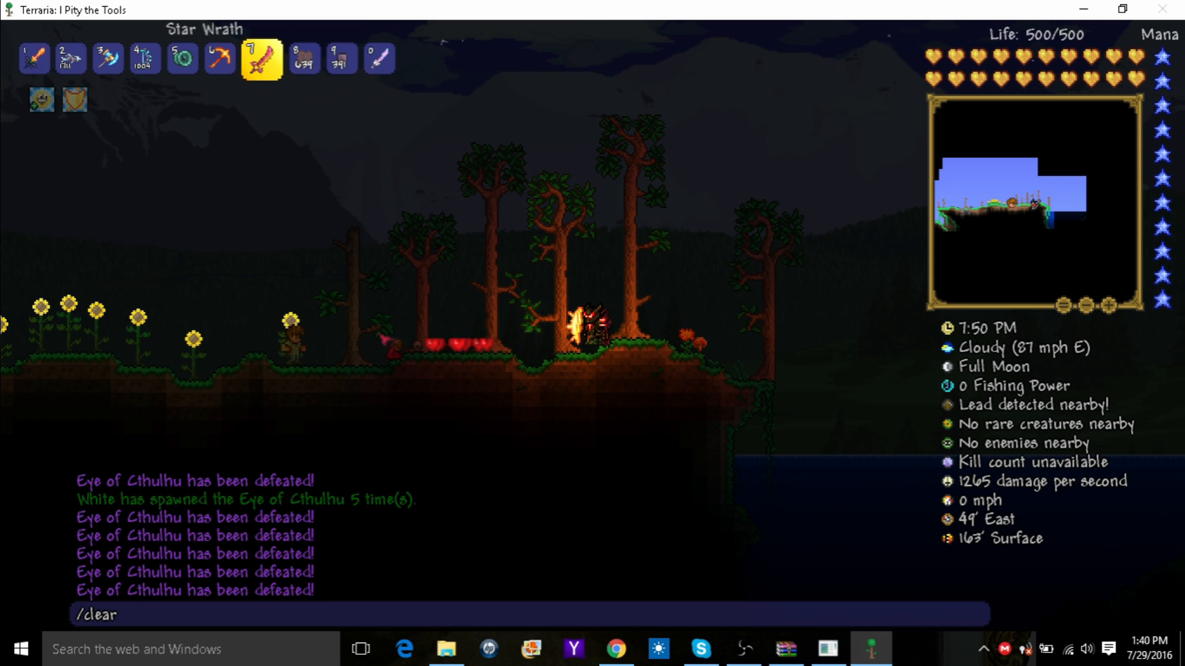
{"action": "type", "text": "all"}
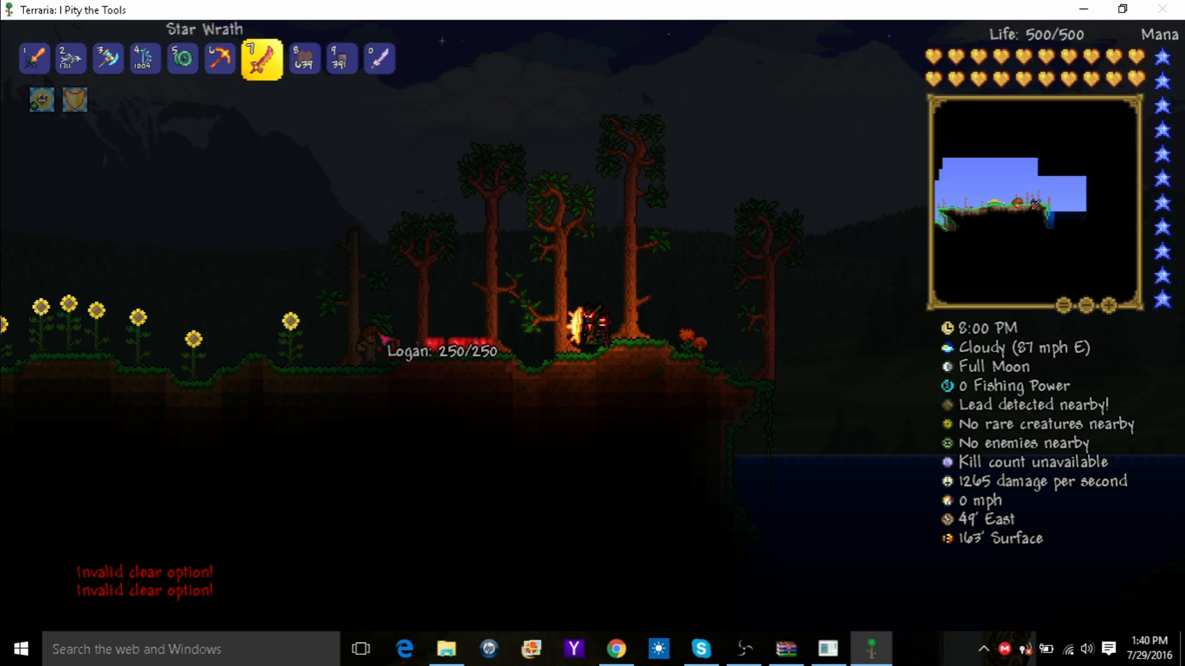
{"action": "type", "text": "/clea"}
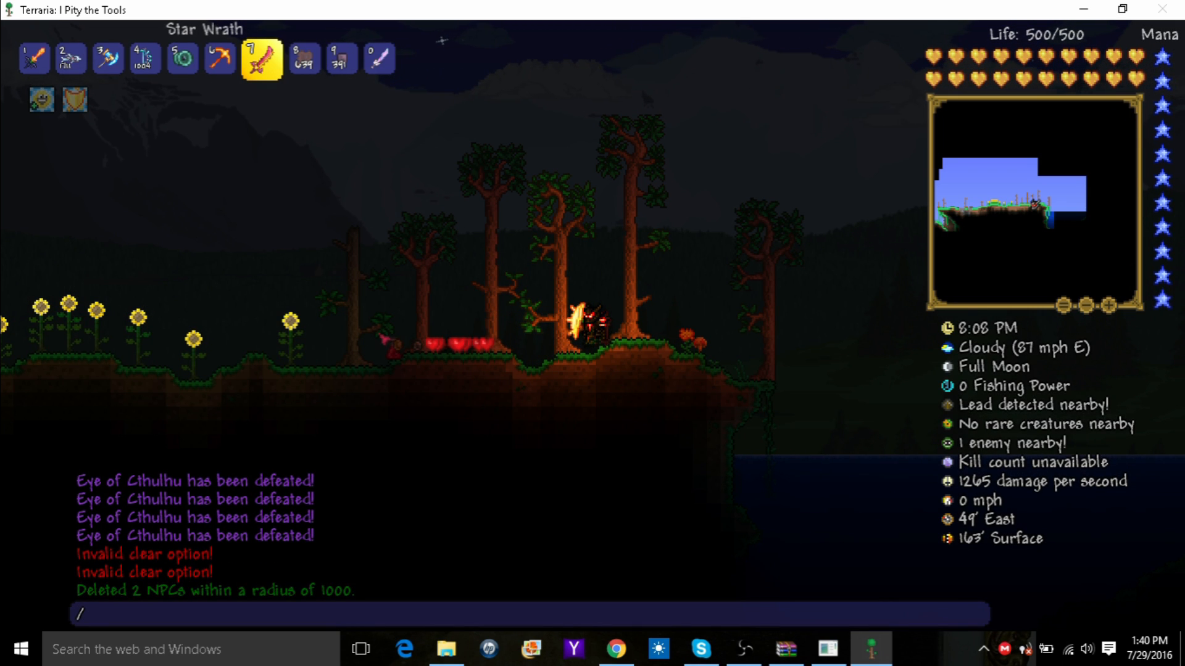
{"action": "type", "text": "clear e"}
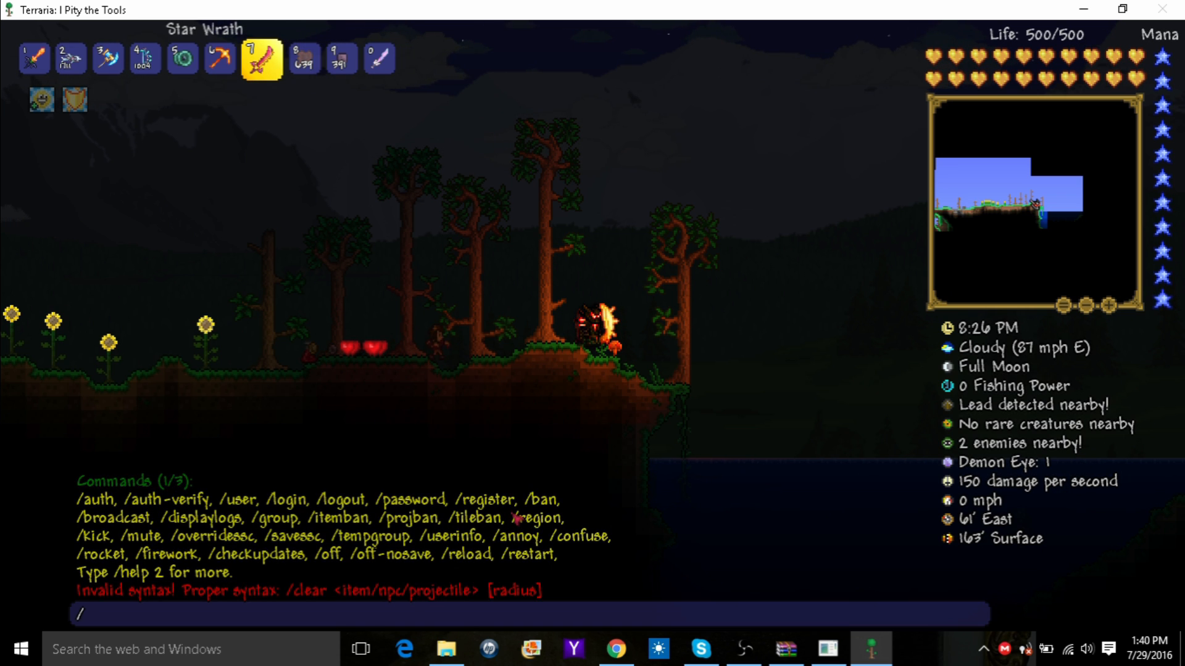
Delete 58 dropped items within radius 1000 using /clear item 1000.
{"action": "type", "text": "clear"}
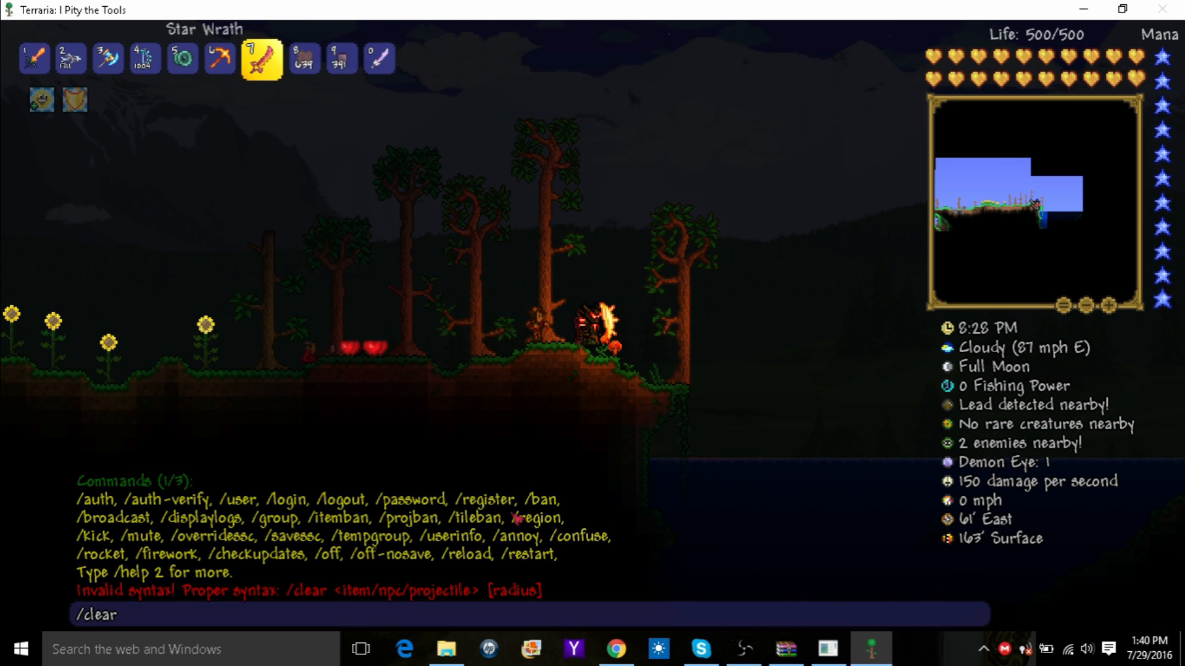
{"action": "type", "text": "item1"}
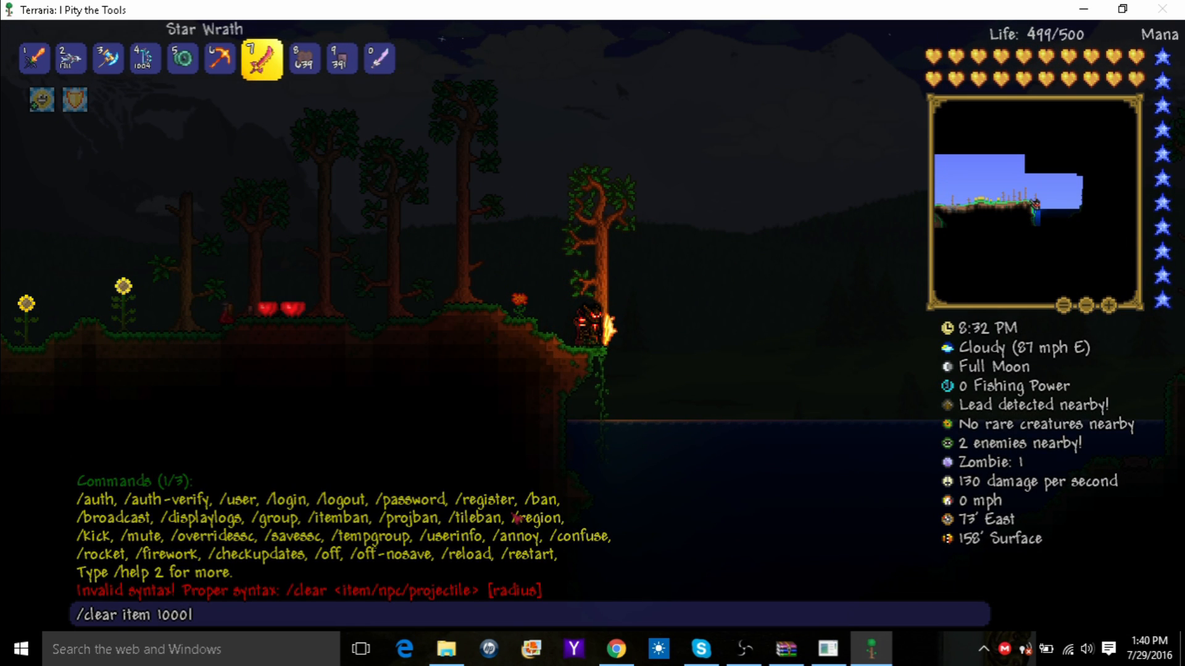
{"action": "key", "text": "enter"}
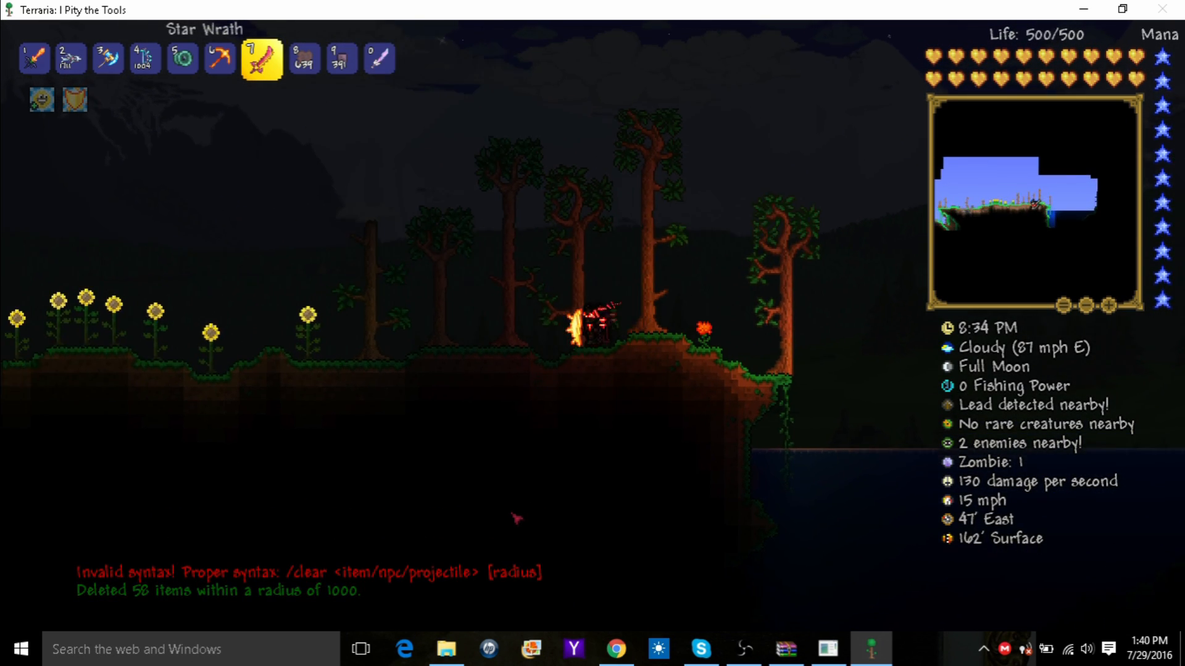
{"action": "type", "text": "/clea"}
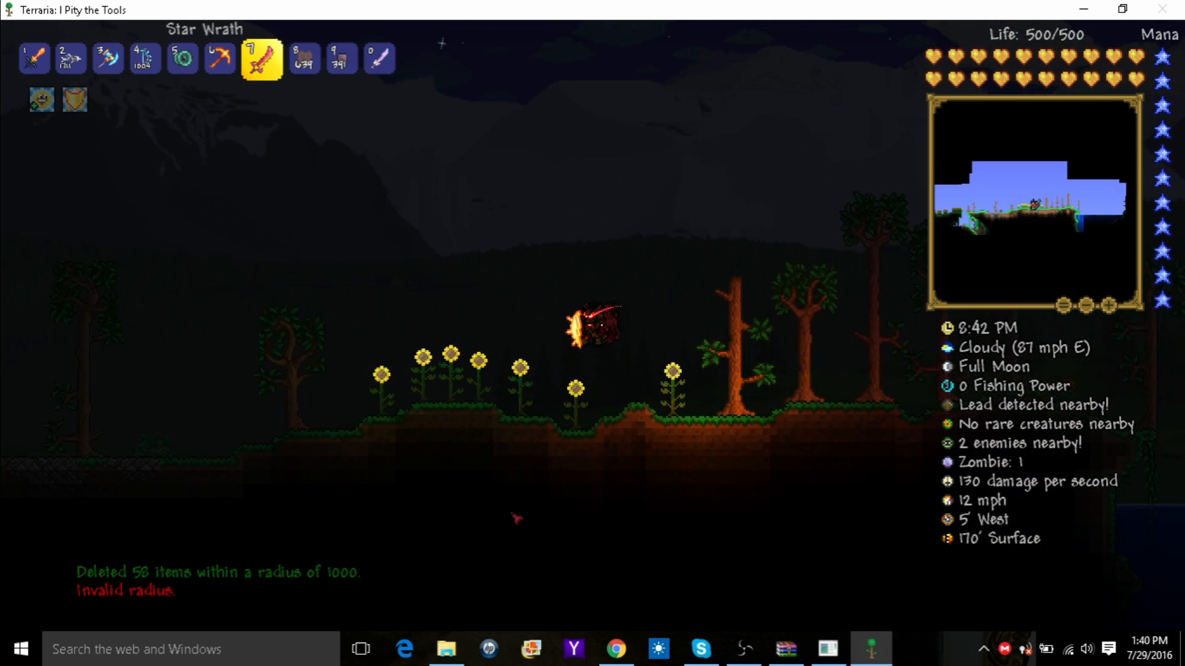
Set the world time to 19:30 and spawn 100 Guide NPCs with /sm guide 100.
{"action": "type", "text": "/"}
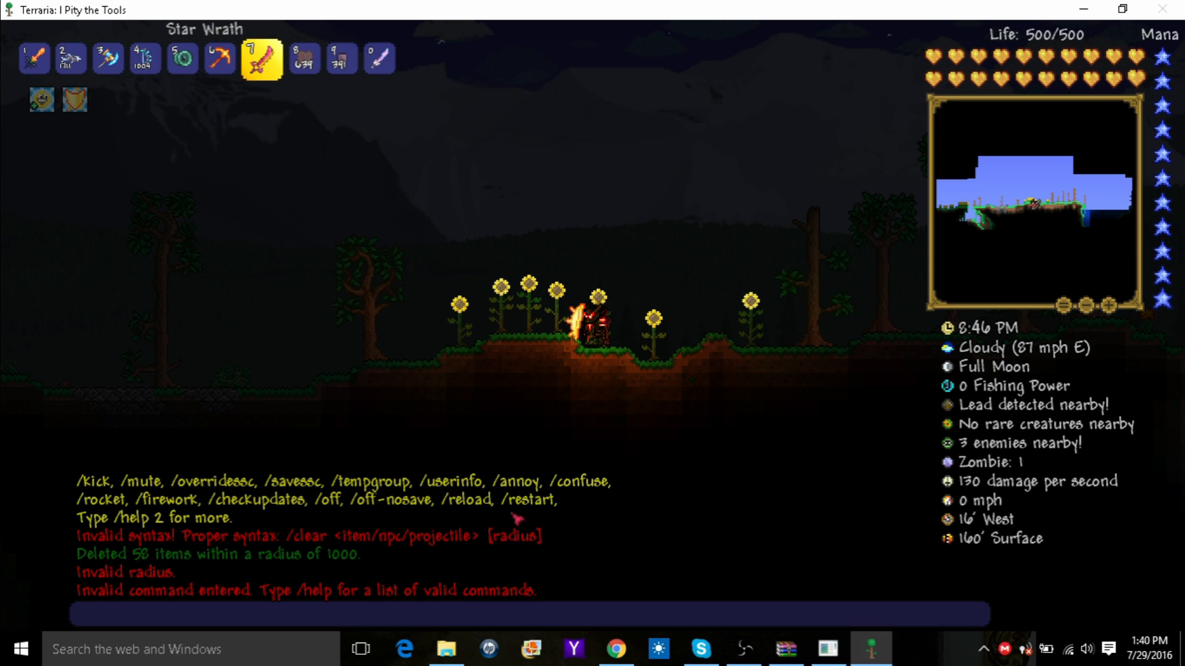
{"action": "type", "text": "/time da"}
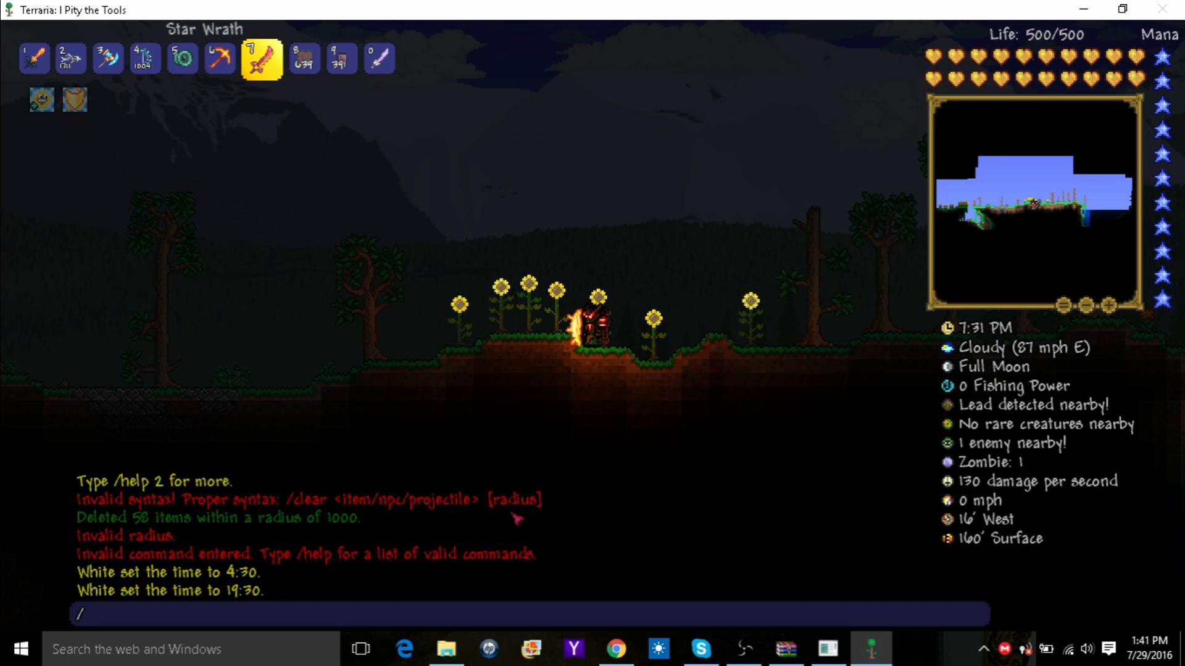
{"action": "type", "text": "sm gl"}
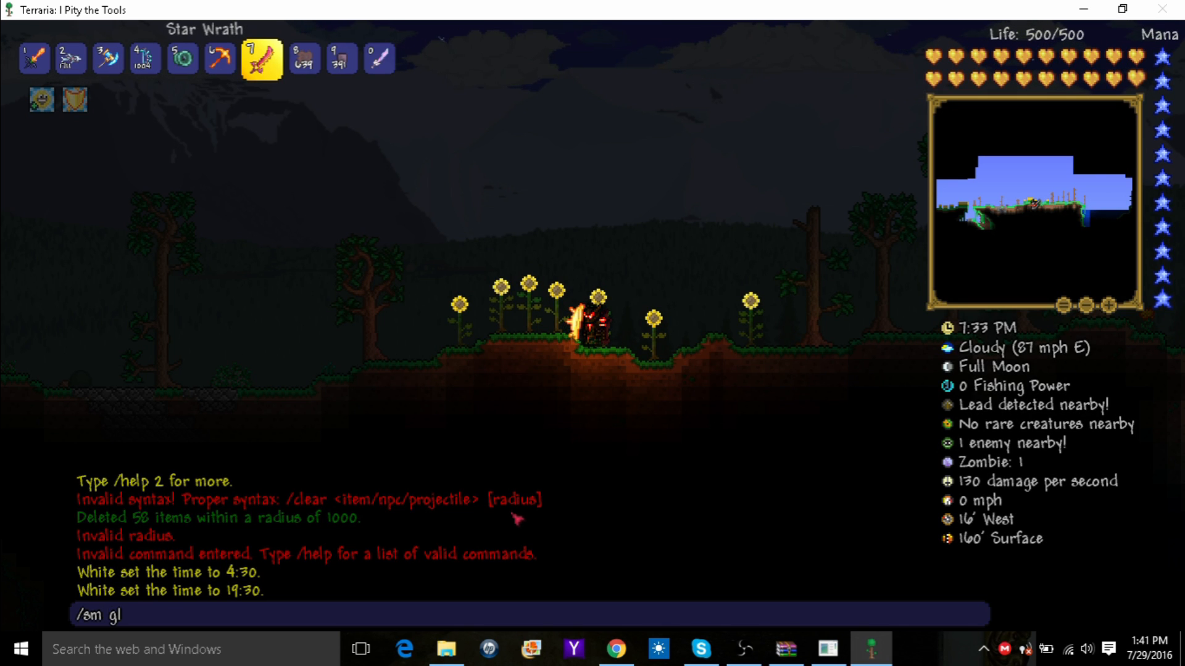
{"action": "type", "text": "uide 1001"}
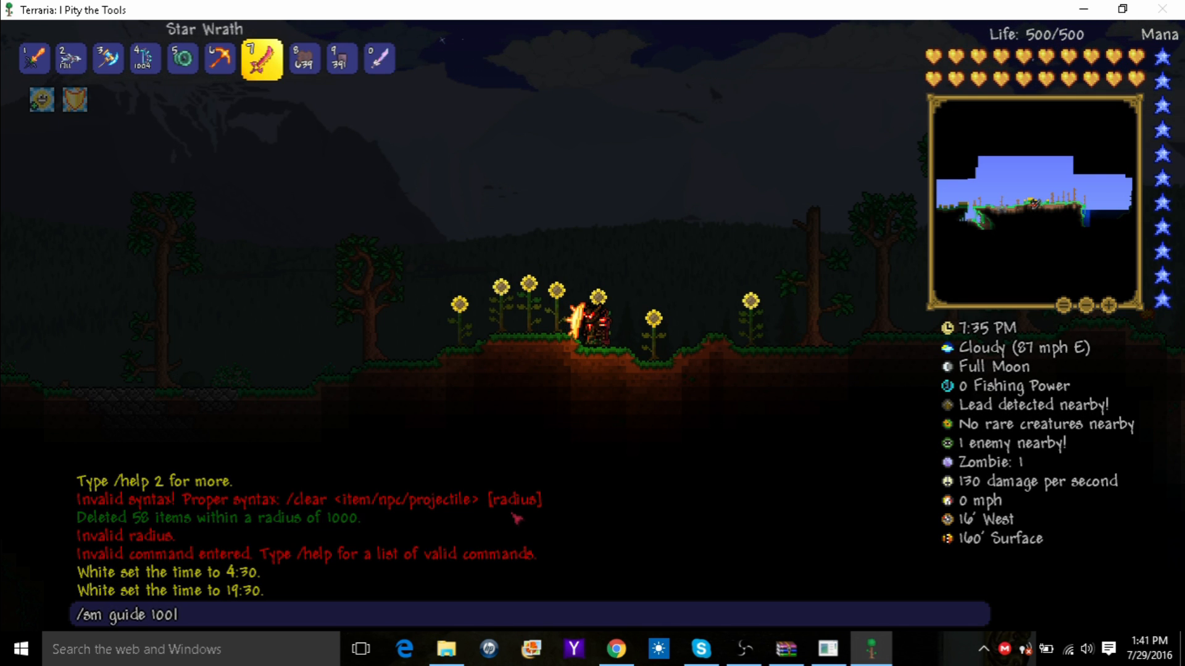
{"action": "key", "text": "enter"}
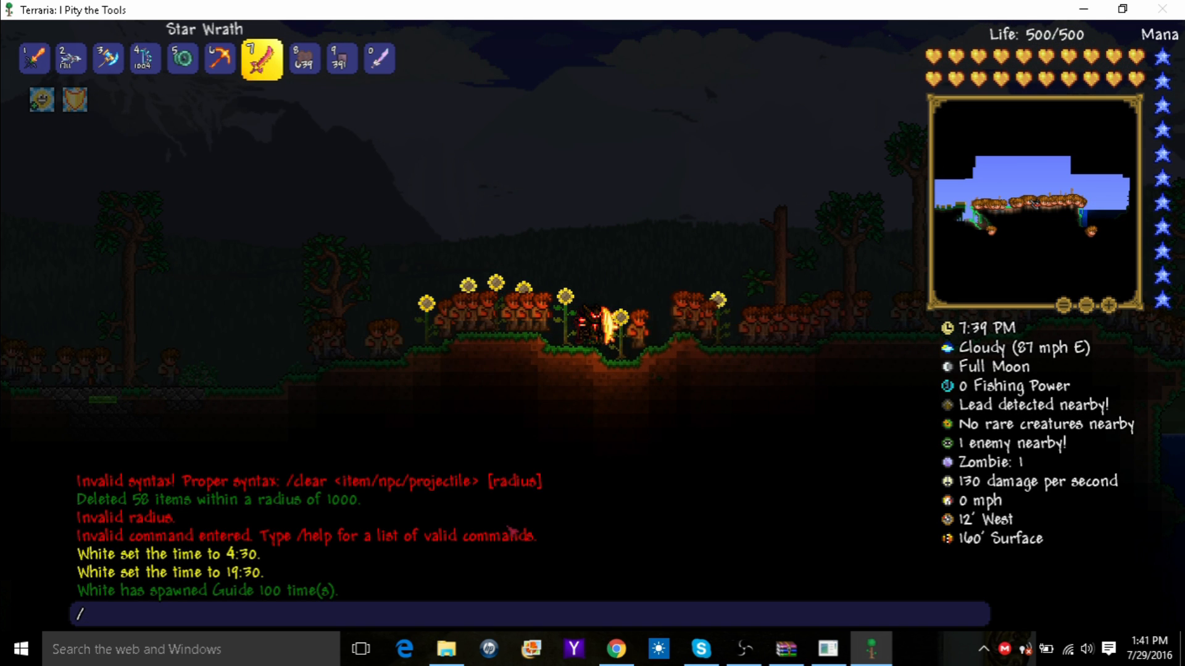
Summon ten King Slime bosses among the Guides with /sb king 10.
{"action": "type", "text": "sb"}
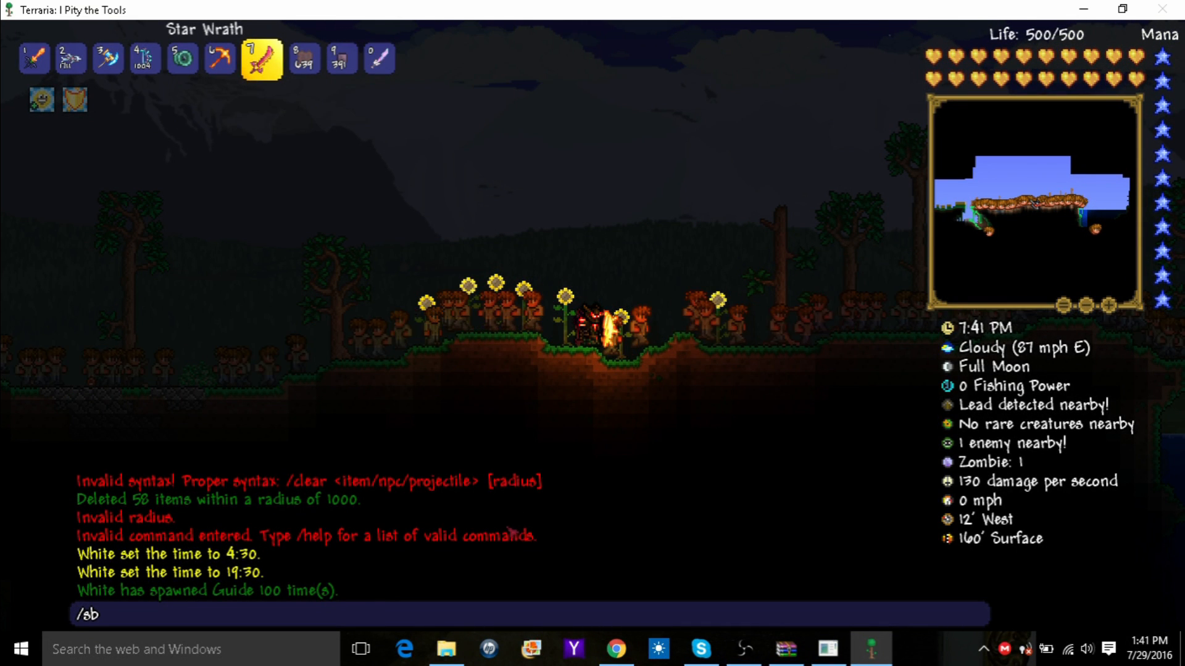
{"action": "type", "text": "king 1"}
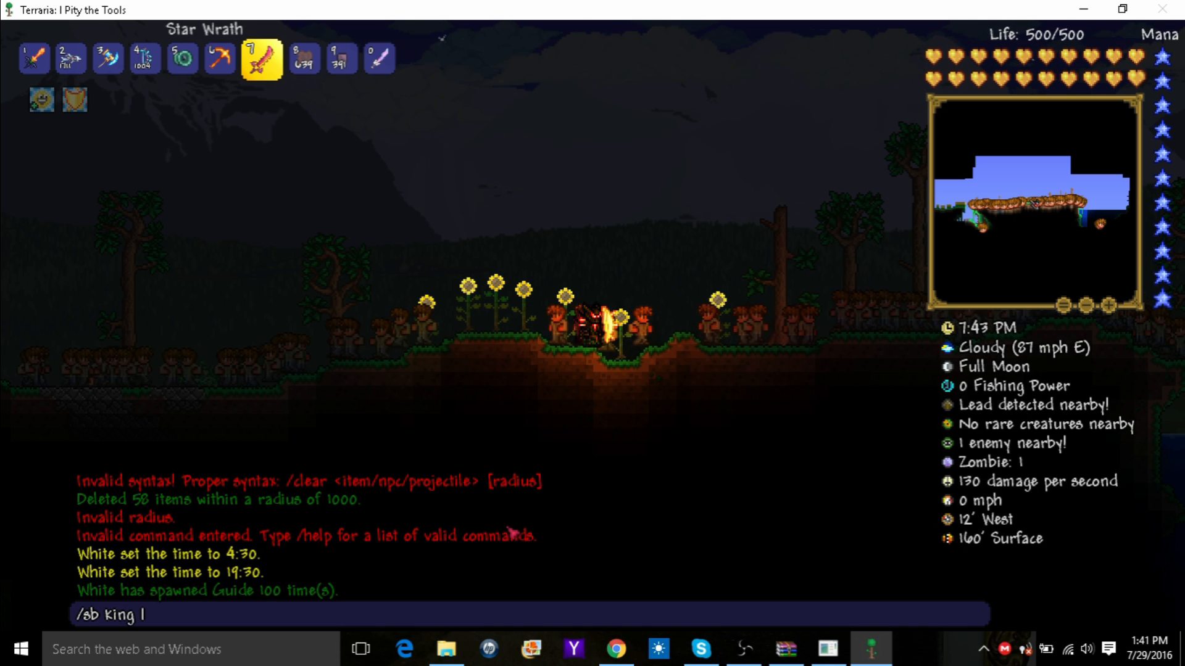
{"action": "type", "text": "01"}
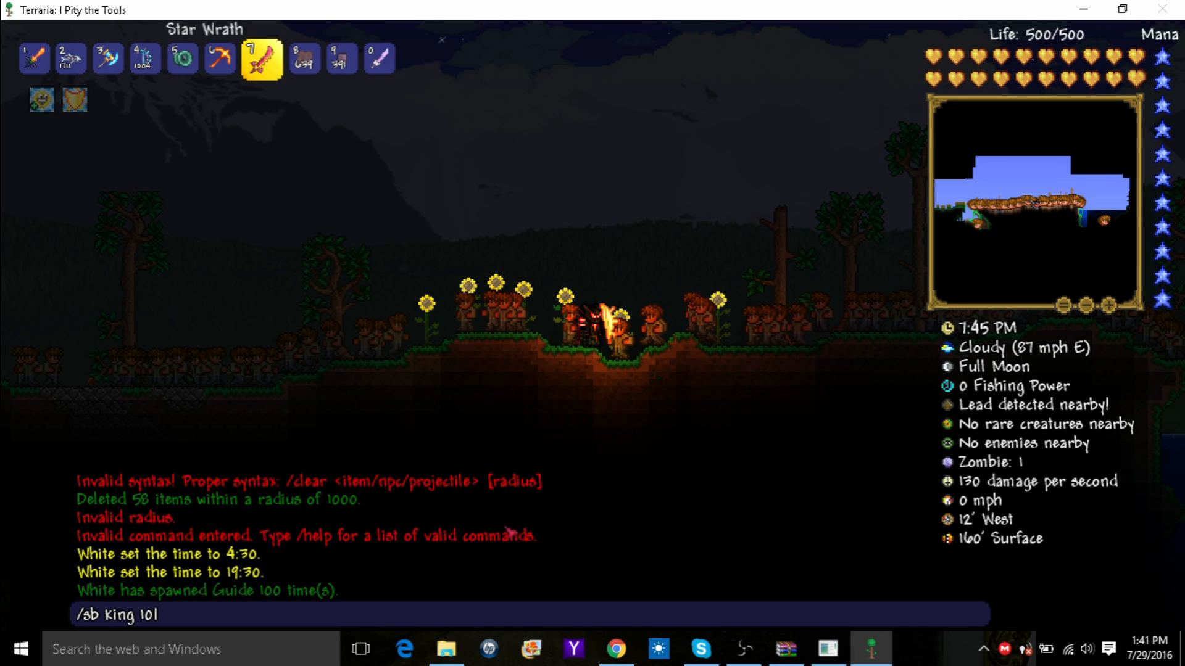
{"action": "key", "text": "enter"}
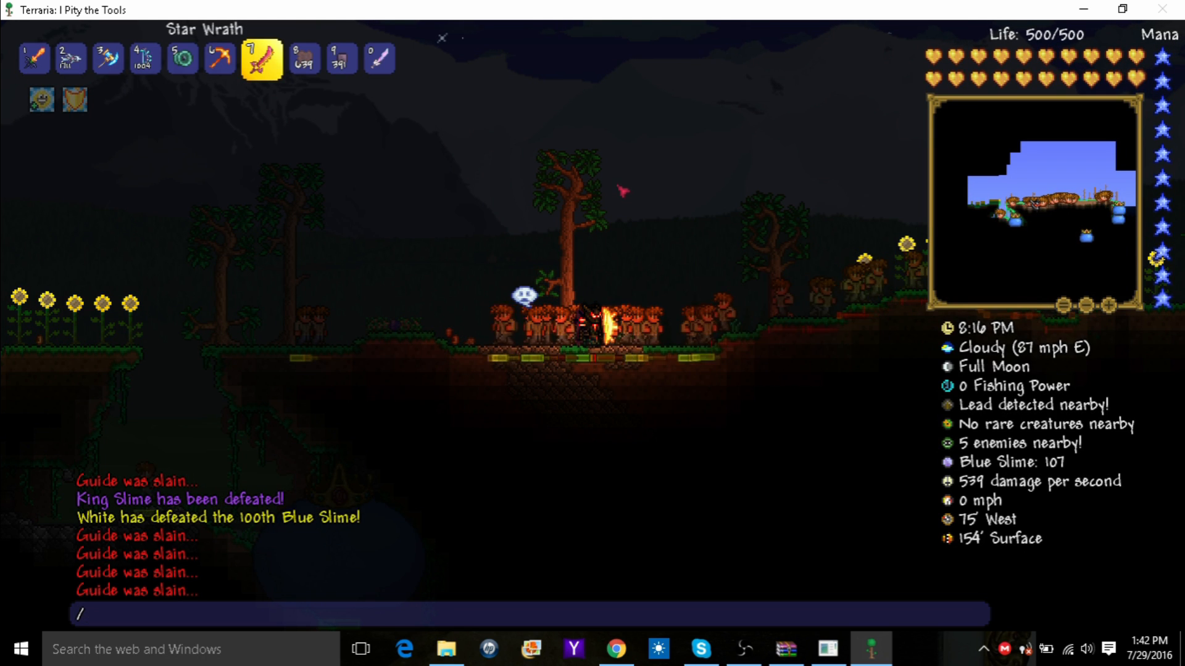
Fight King Slime as Guides are slain, then begin a new /clear command in chat.
{"action": "type", "text": "l"}
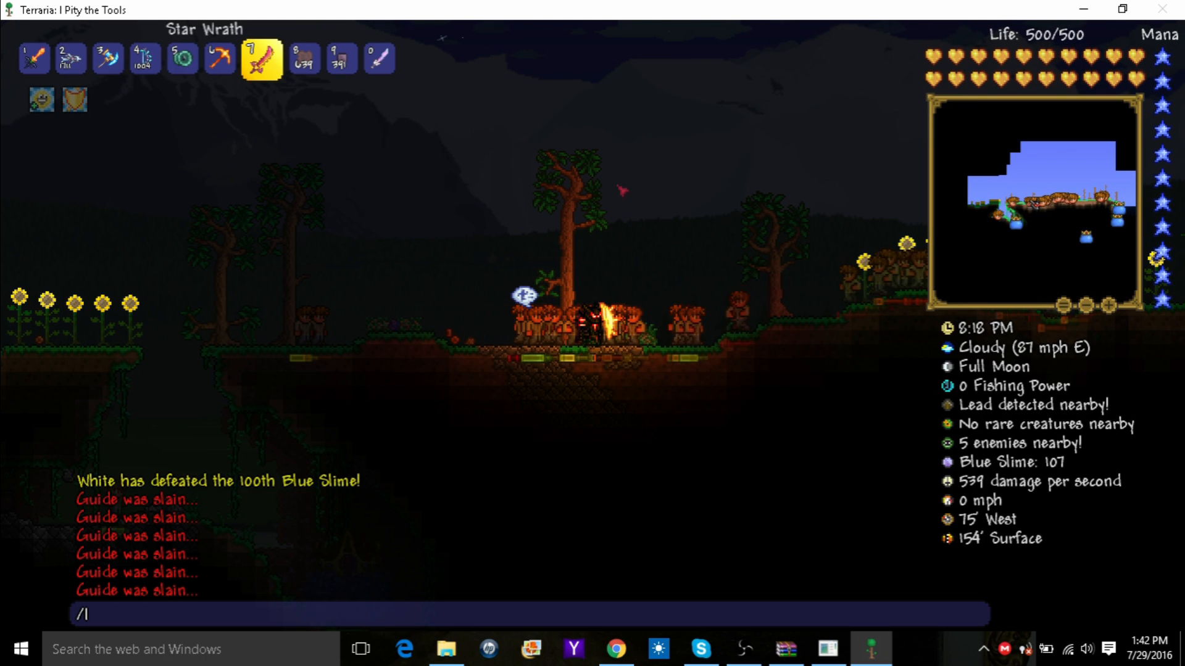
{"action": "type", "text": "cleaer"}
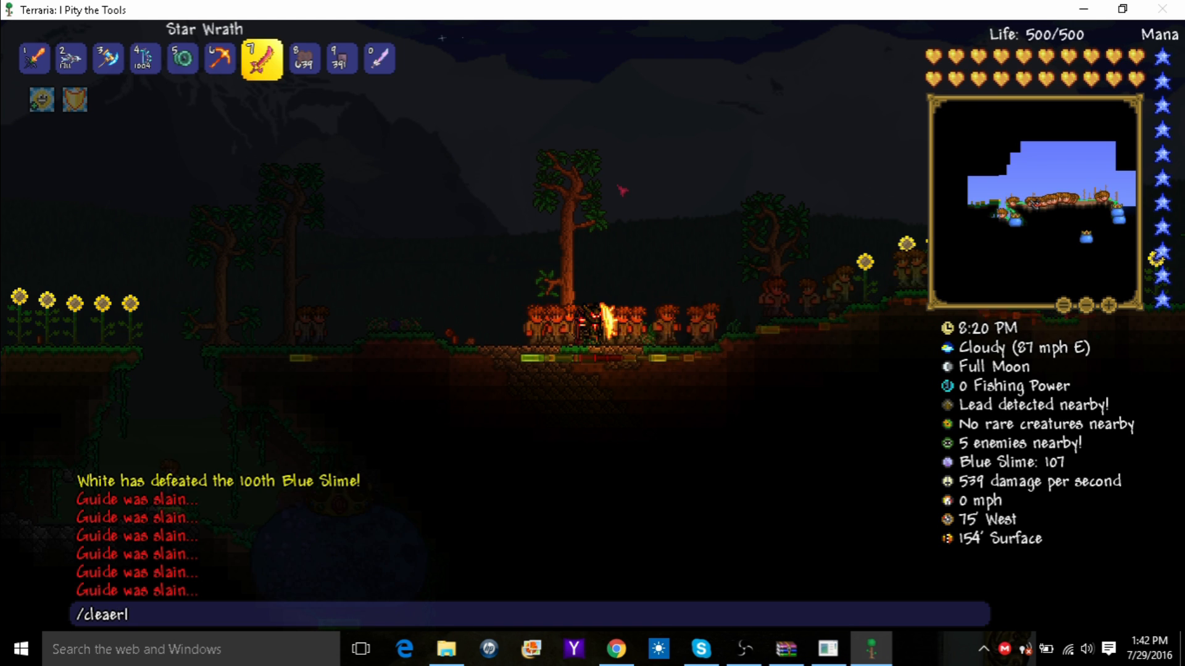